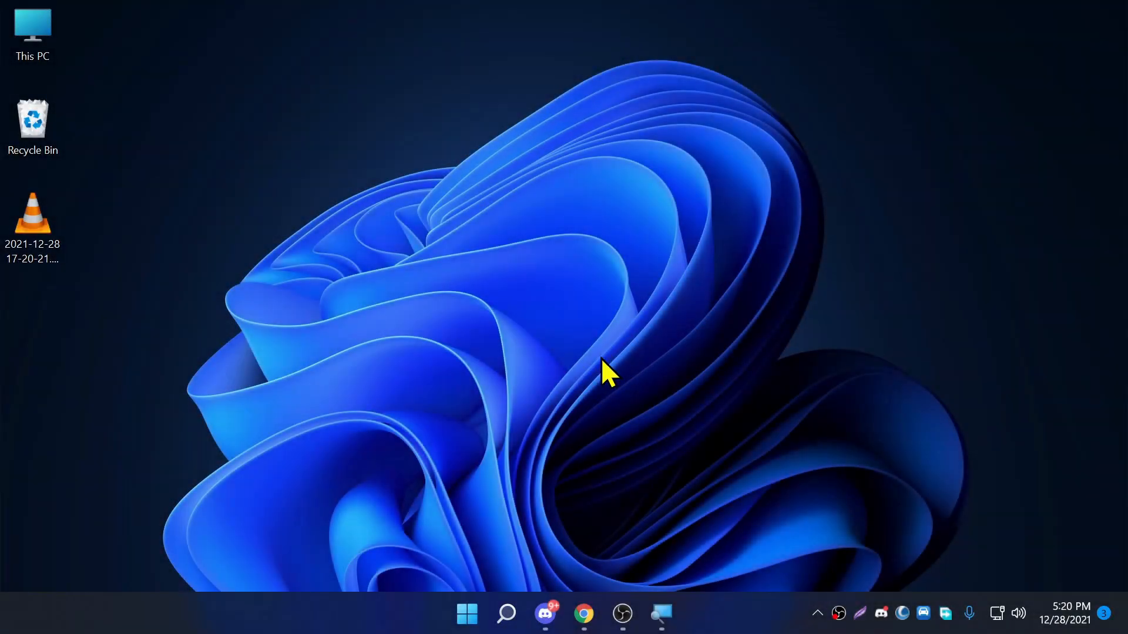
mouse_move(561, 385)
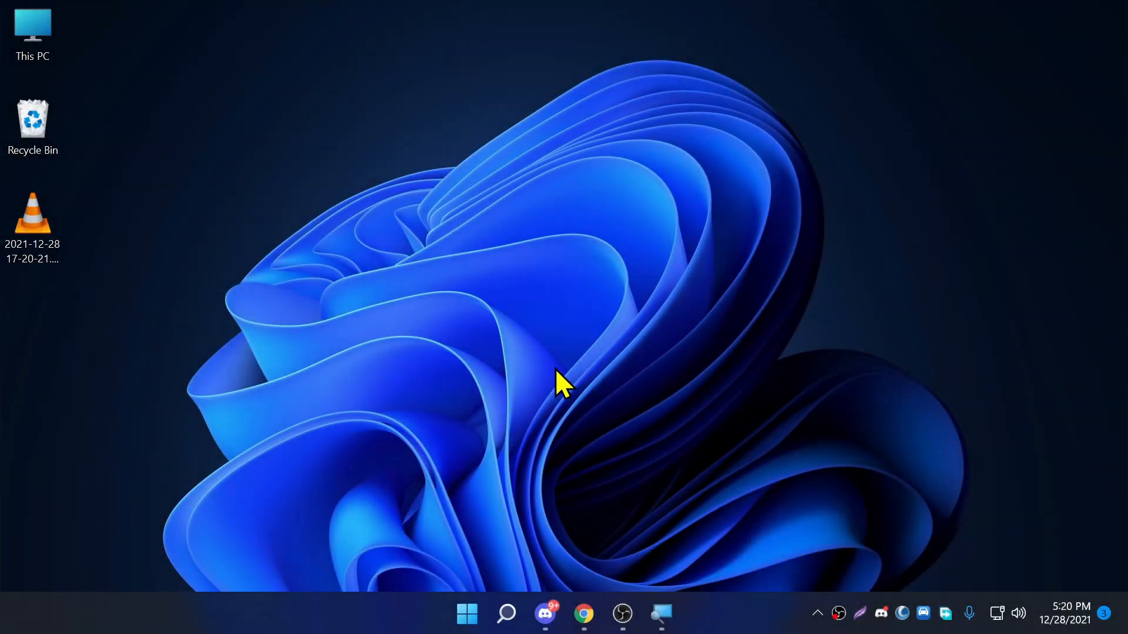
mouse_move(543, 410)
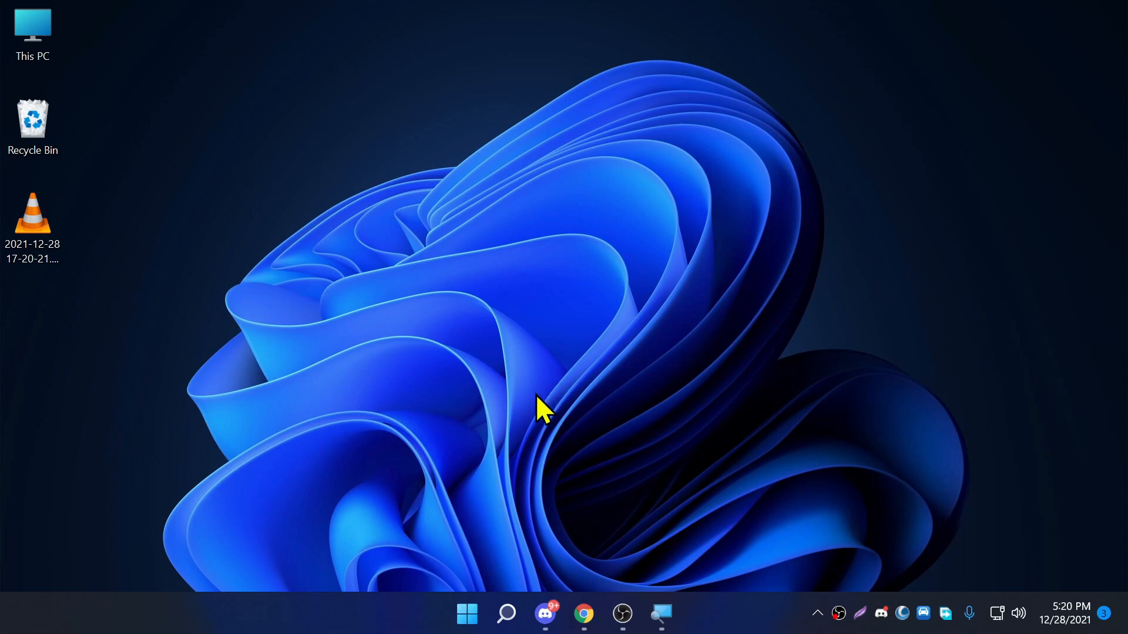
mouse_move(599, 374)
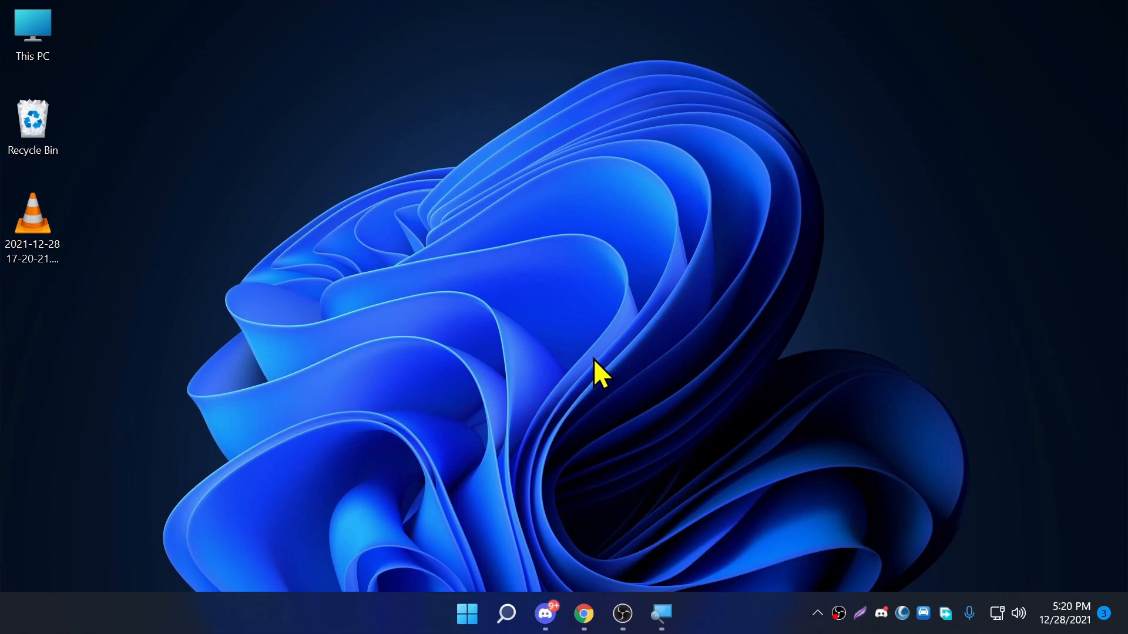
Step: Download 'Discord Server Clone by TechFury.zip' (3.09 KB) from the MEGA link in Chrome
click(544, 615)
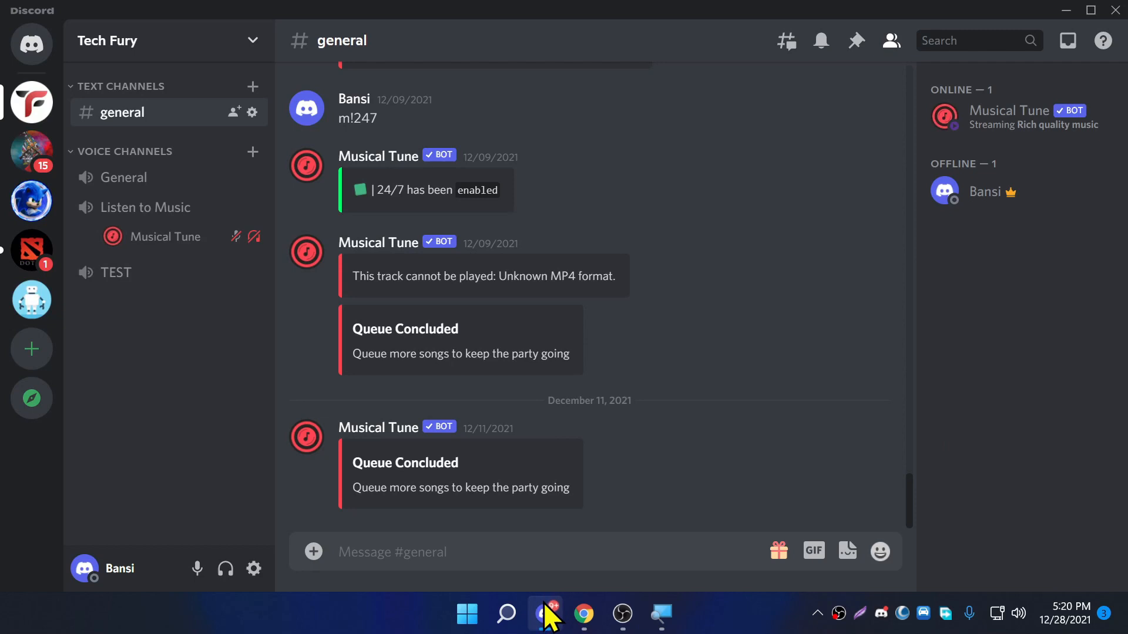
mouse_move(384, 317)
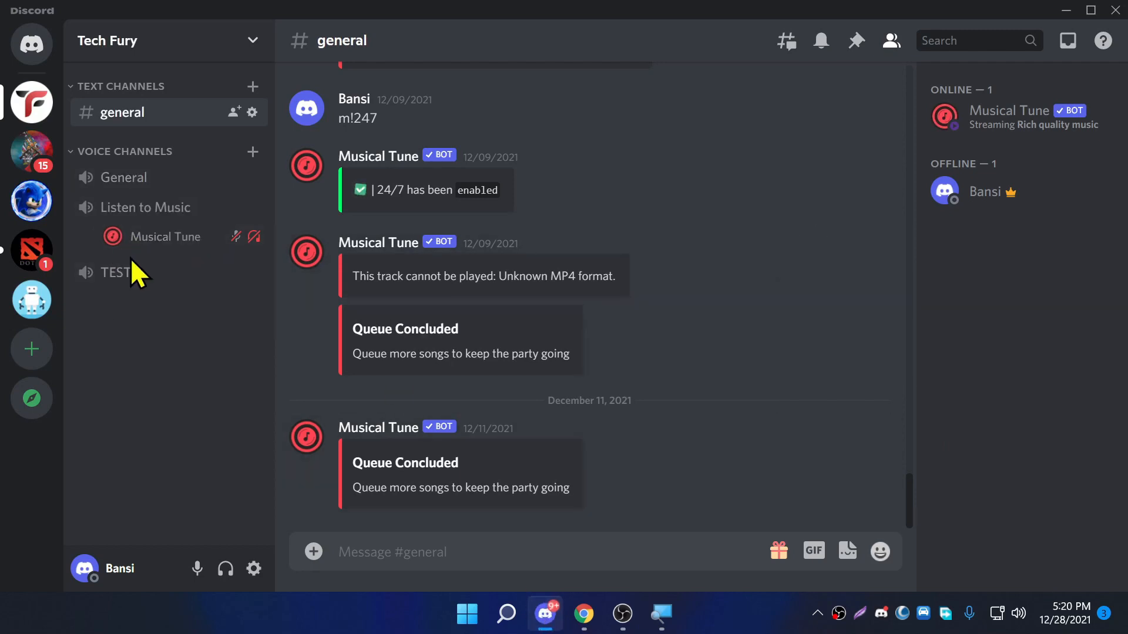
mouse_move(164, 400)
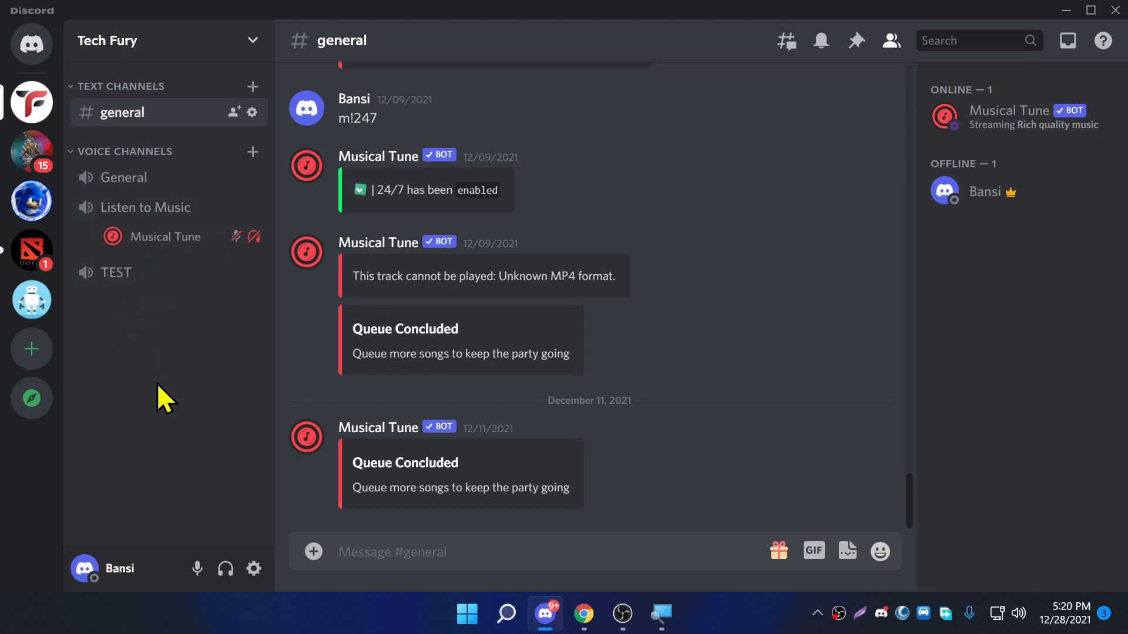
mouse_move(203, 347)
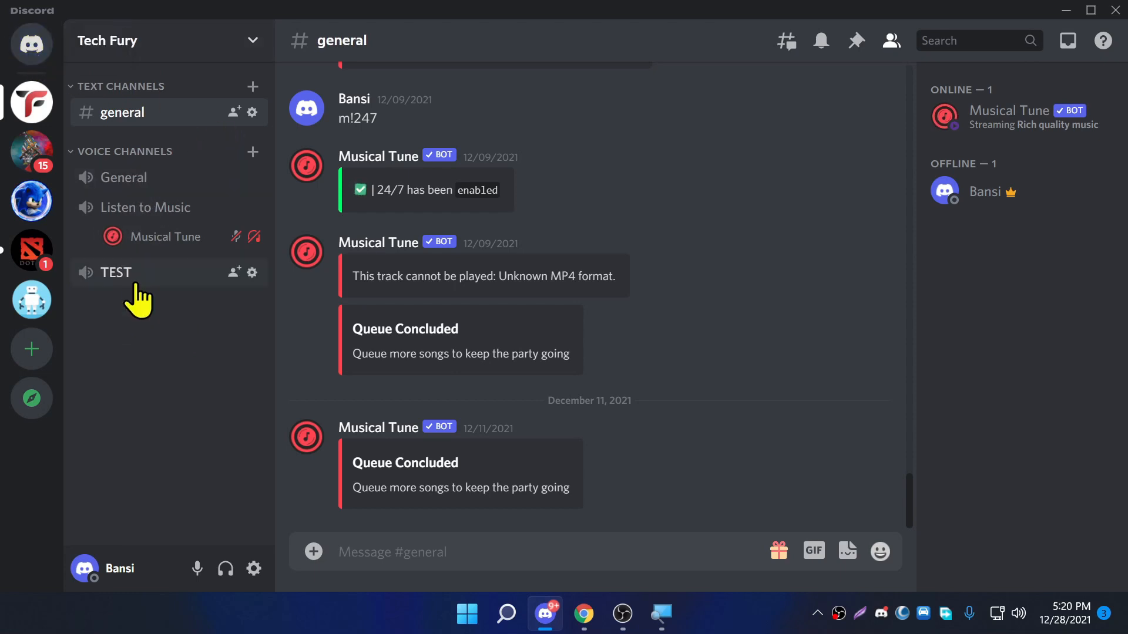
mouse_move(208, 119)
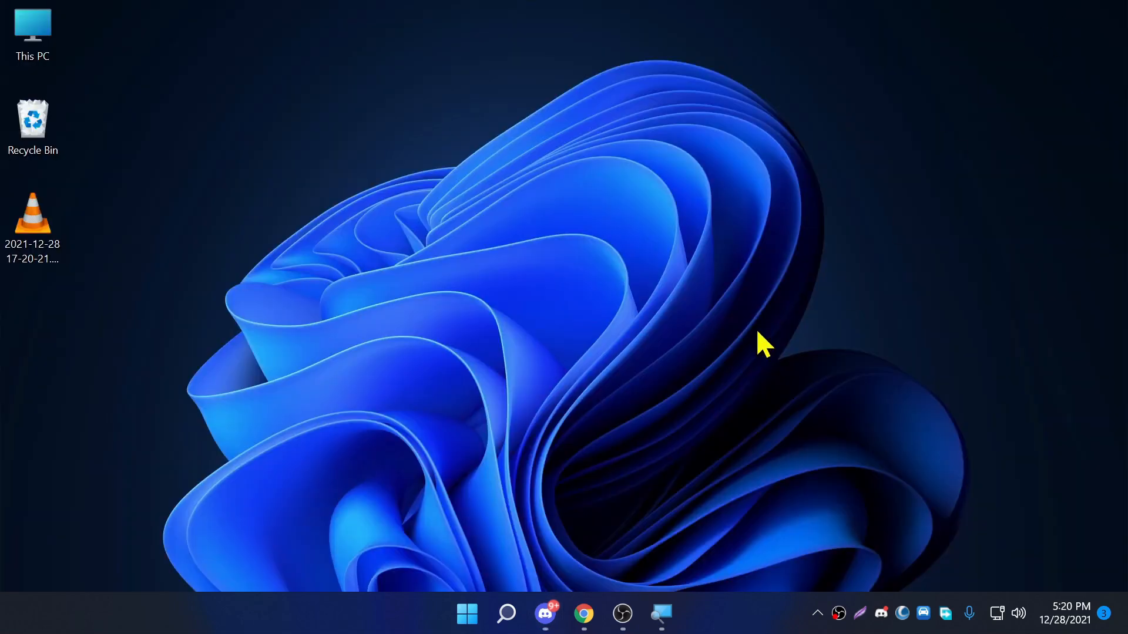
click(584, 615)
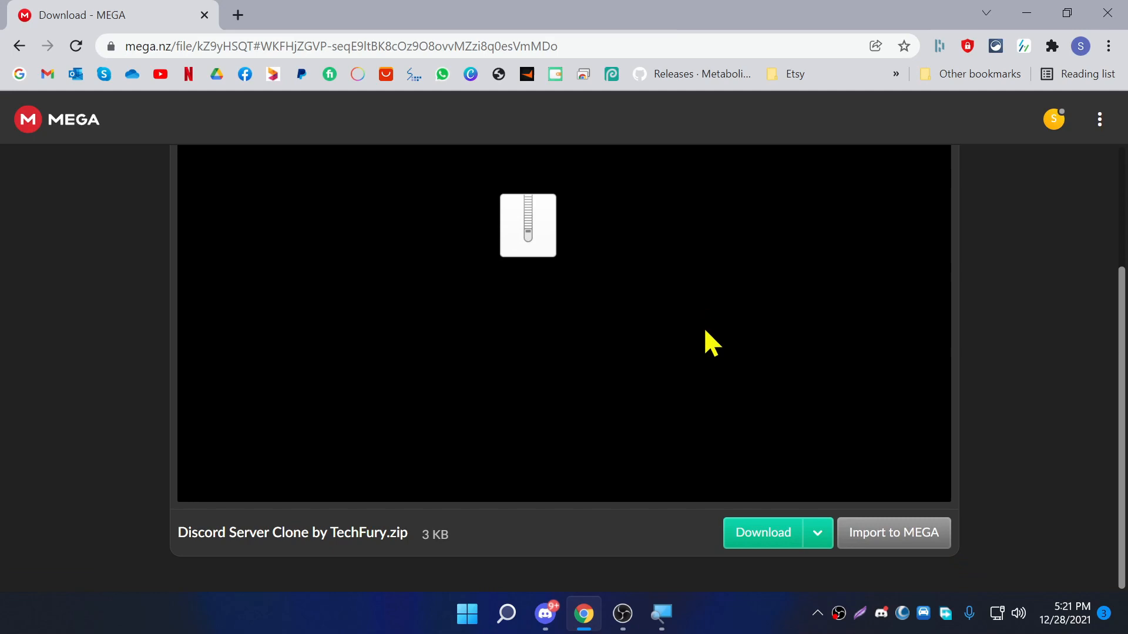
click(762, 533)
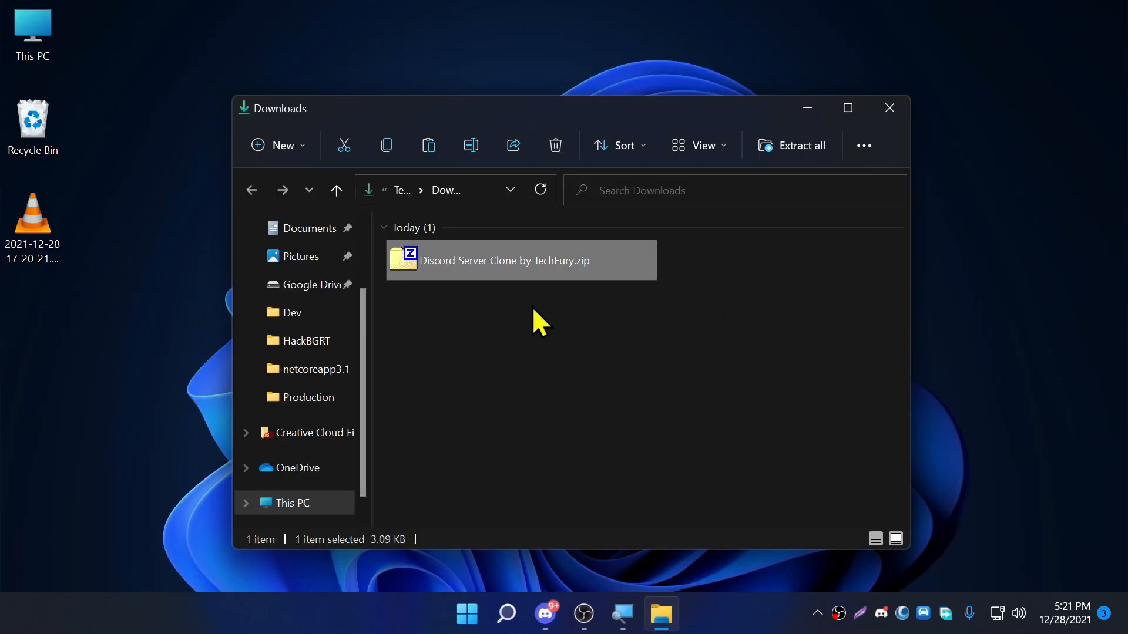
mouse_move(487, 276)
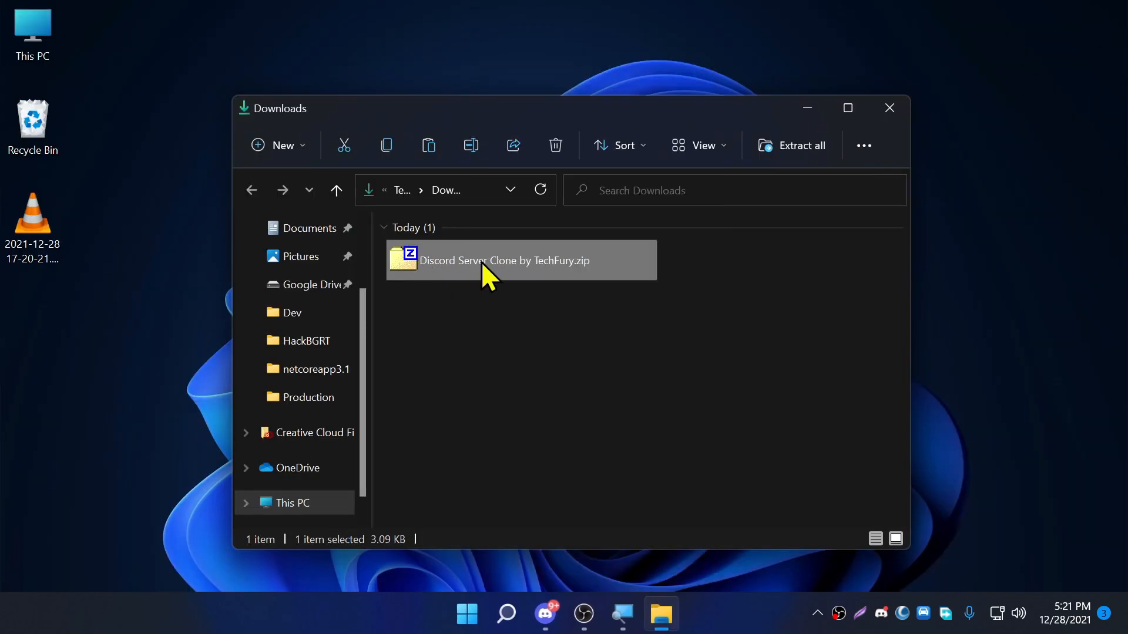
Step: Extract the zip in Downloads and open the inner folder holding bin, Requirements, Install.bat, Start.bat
click(792, 145)
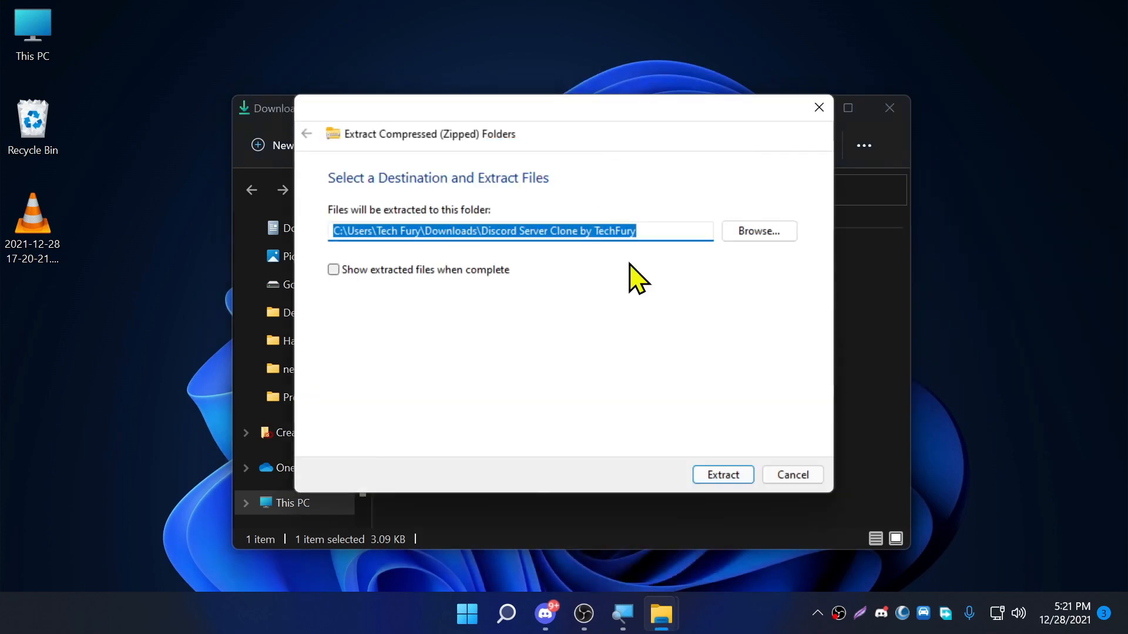
click(722, 475)
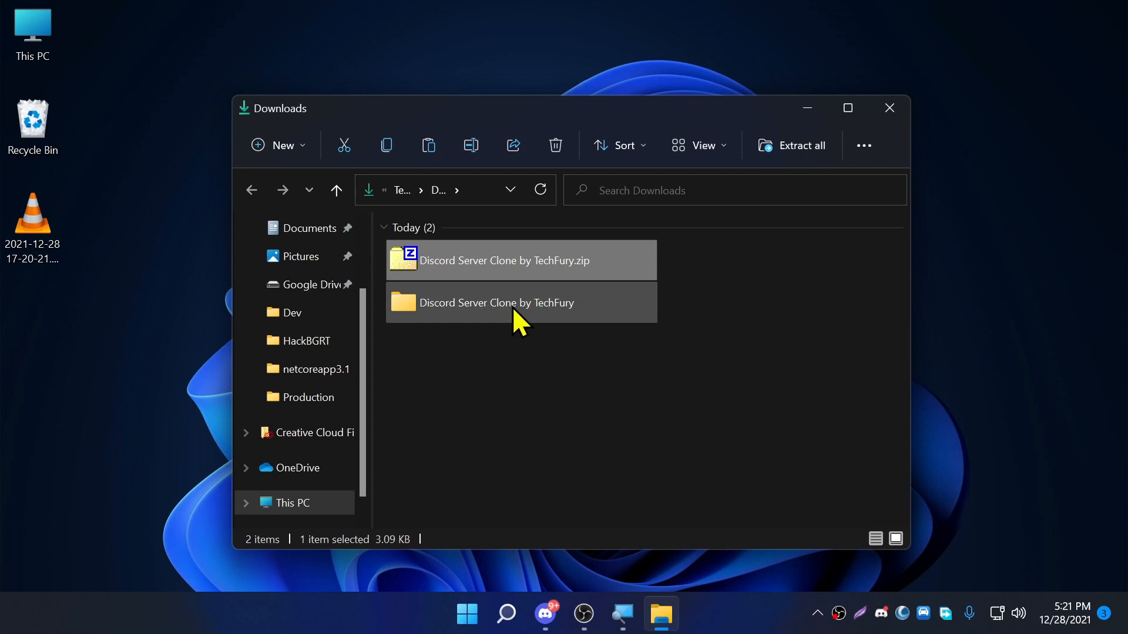
double_click(496, 302)
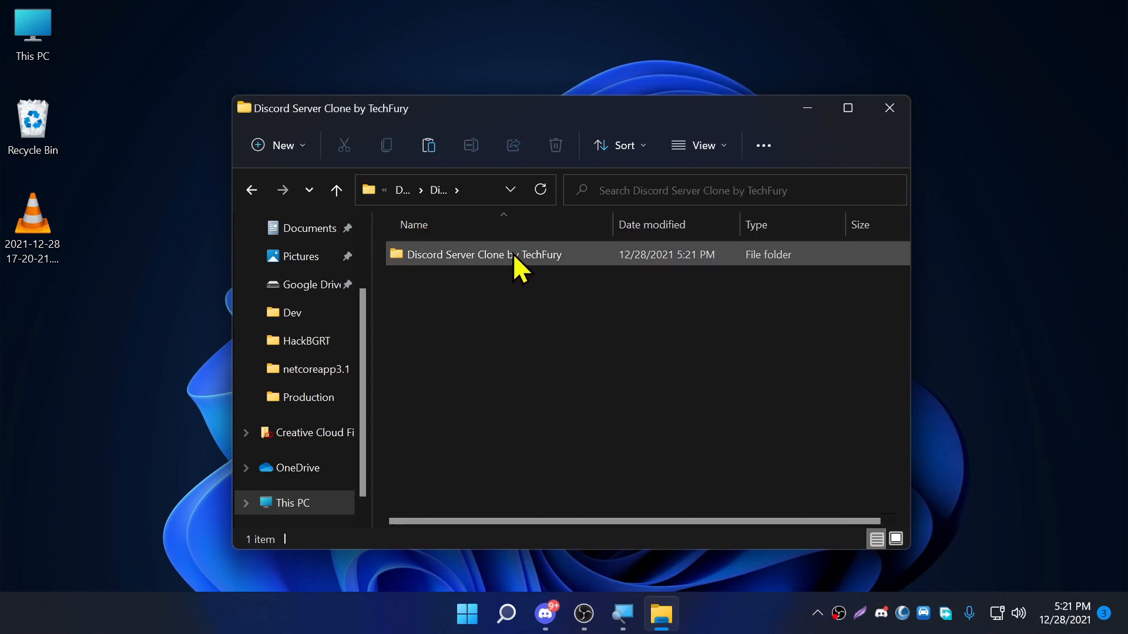
double_click(473, 255)
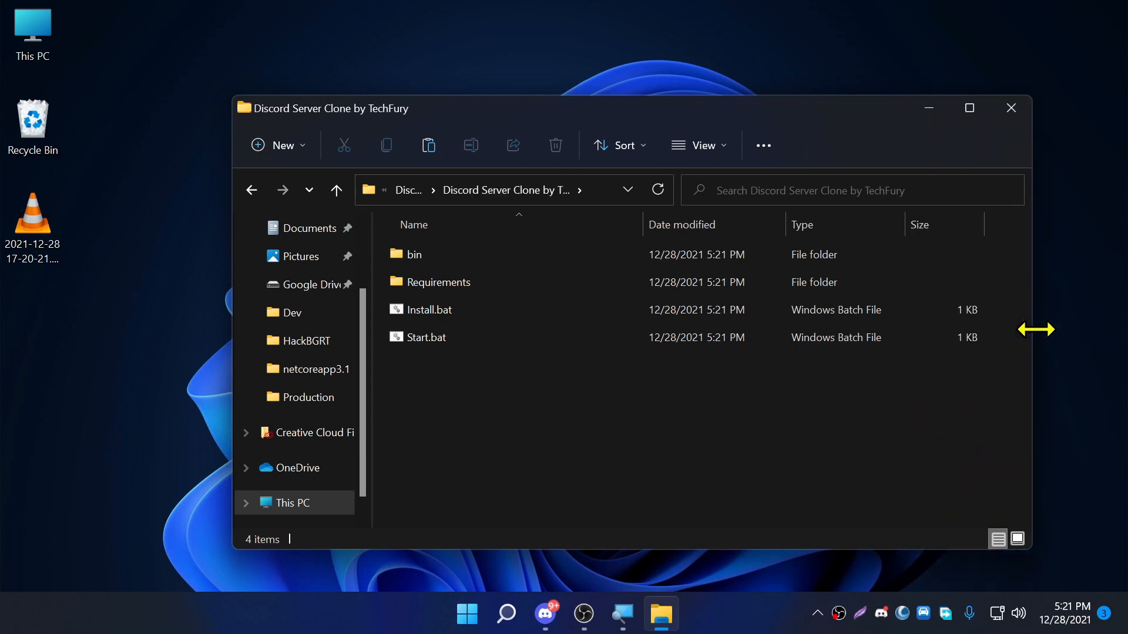
drag(1036, 330, 964, 330)
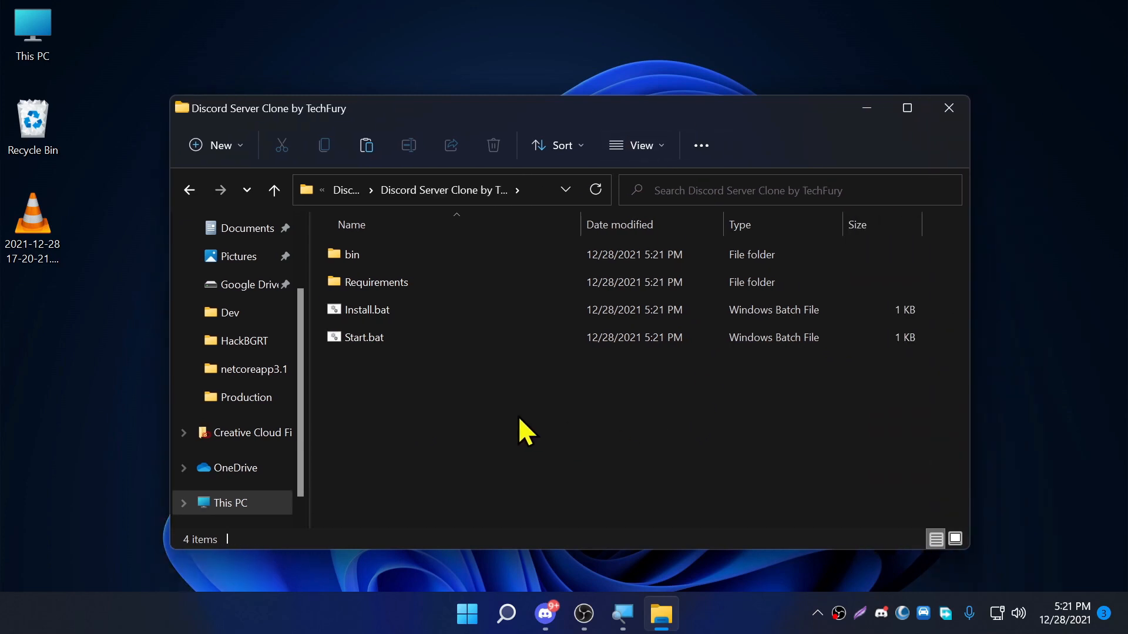
click(363, 337)
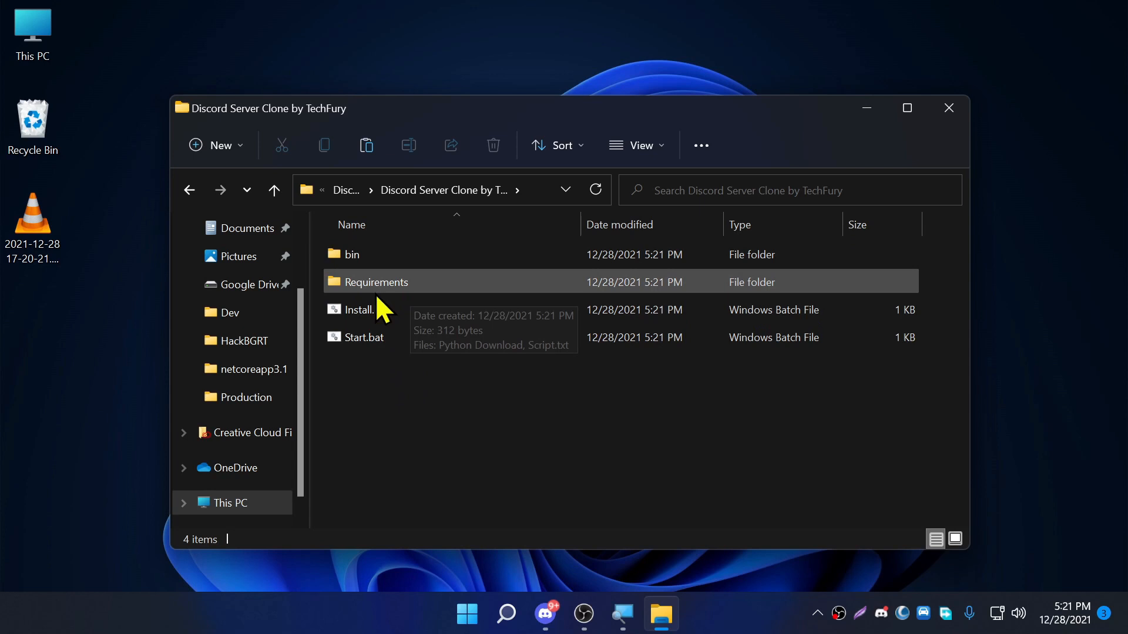
Step: Open the Requirements folder's Python Download shortcut to reach python.org's Python 3.10.1 downloads page
double_click(375, 282)
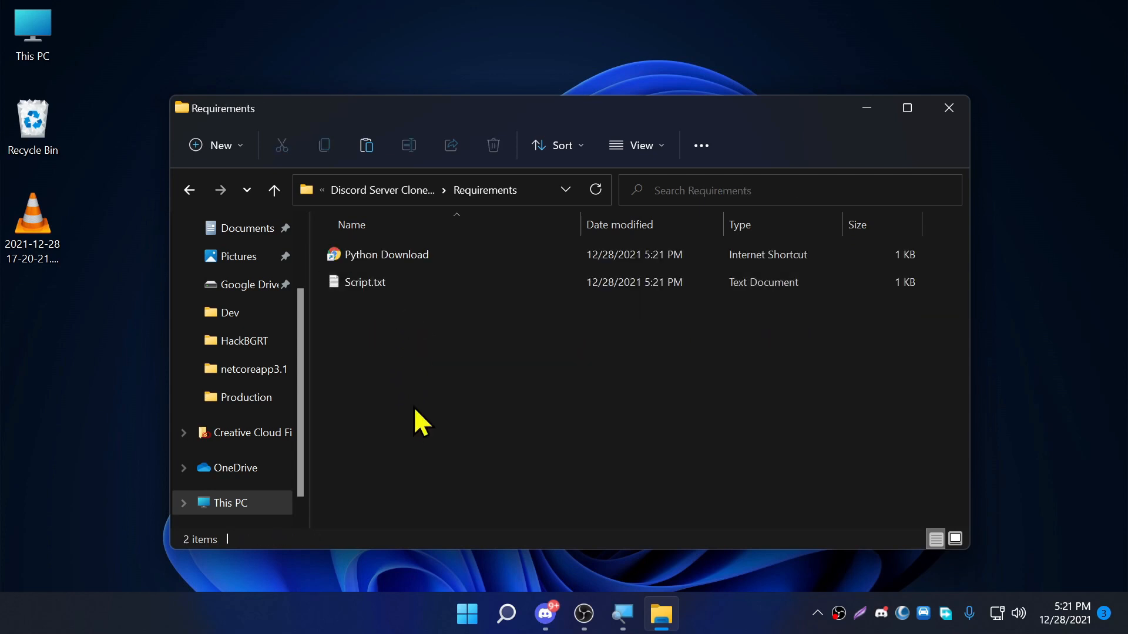
click(386, 255)
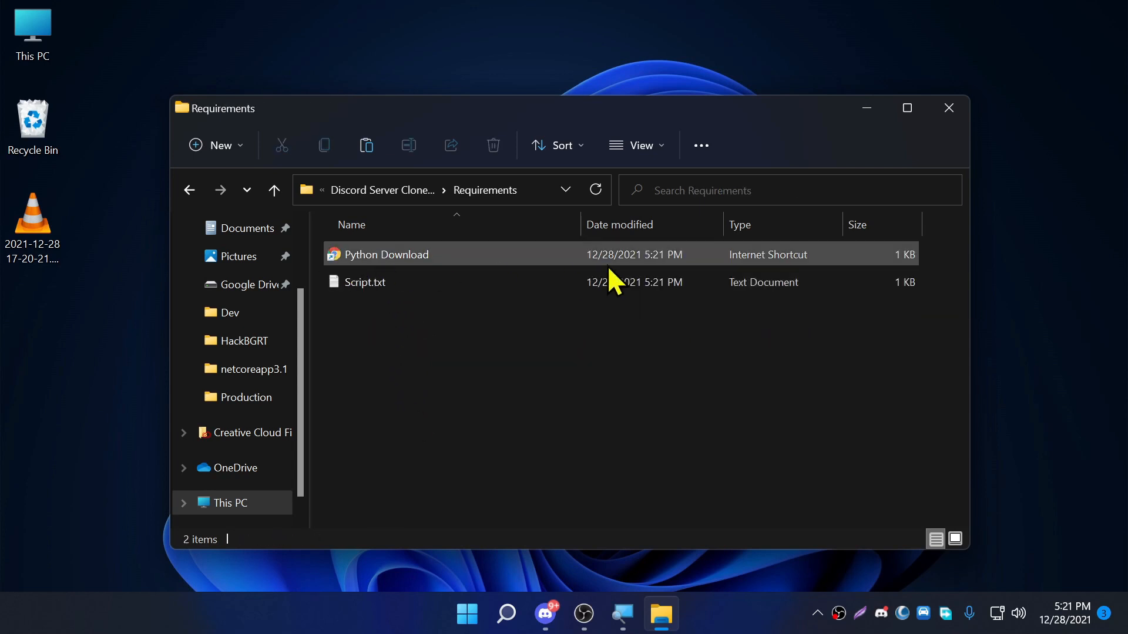
mouse_move(474, 270)
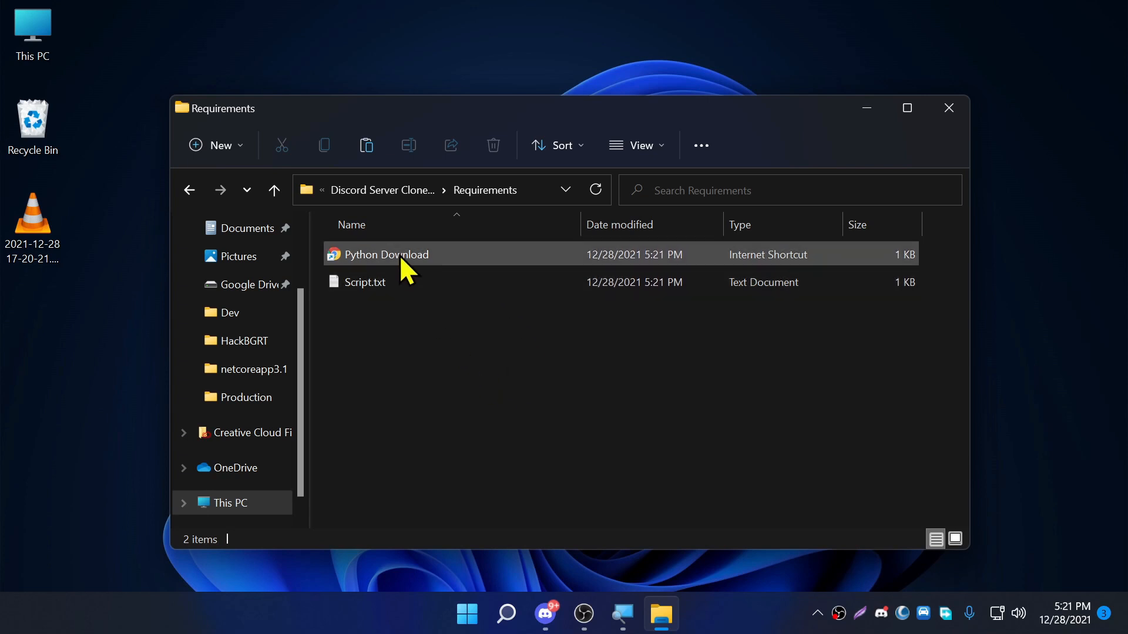
double_click(387, 255)
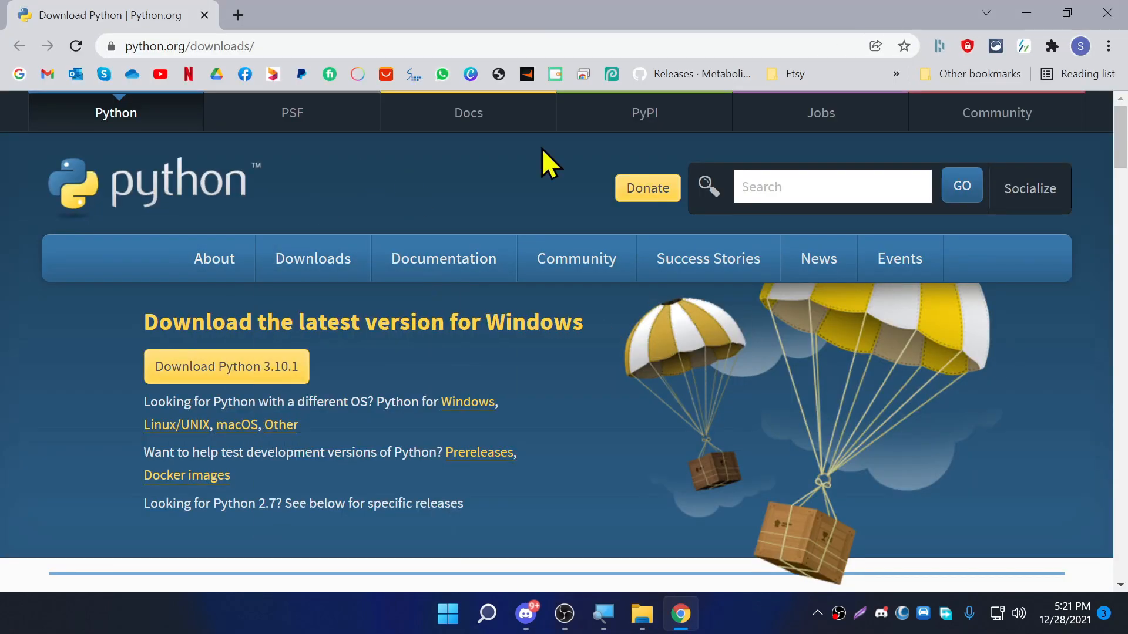
Step: Fetch python-3.10.1-amd64.exe (26.9 MB) into Downloads through Free Download Manager
click(444, 258)
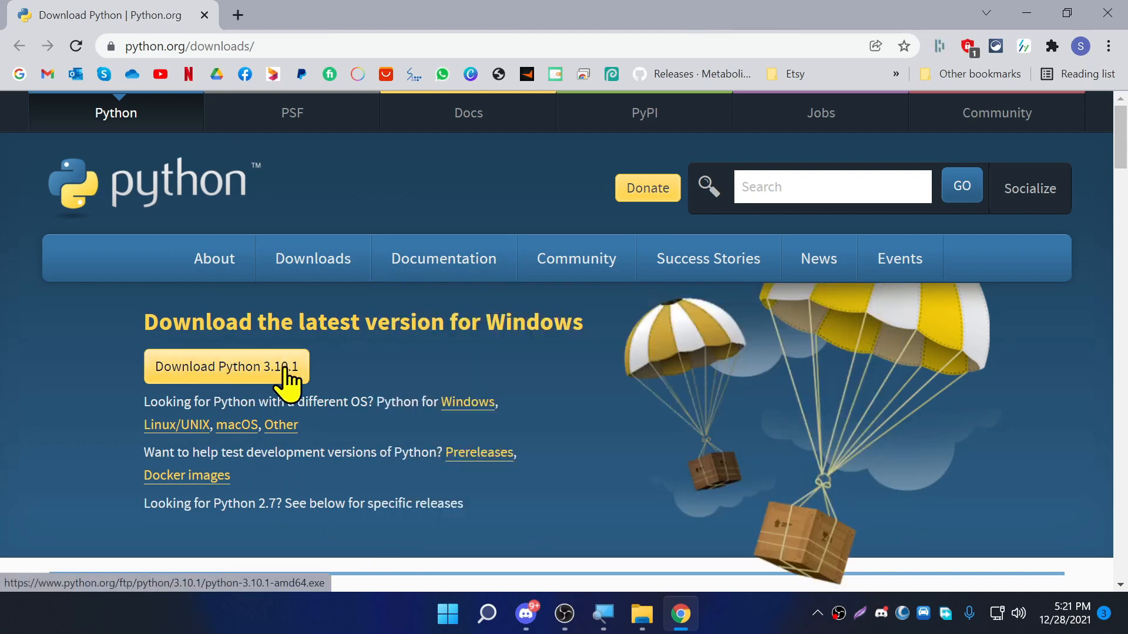
click(226, 366)
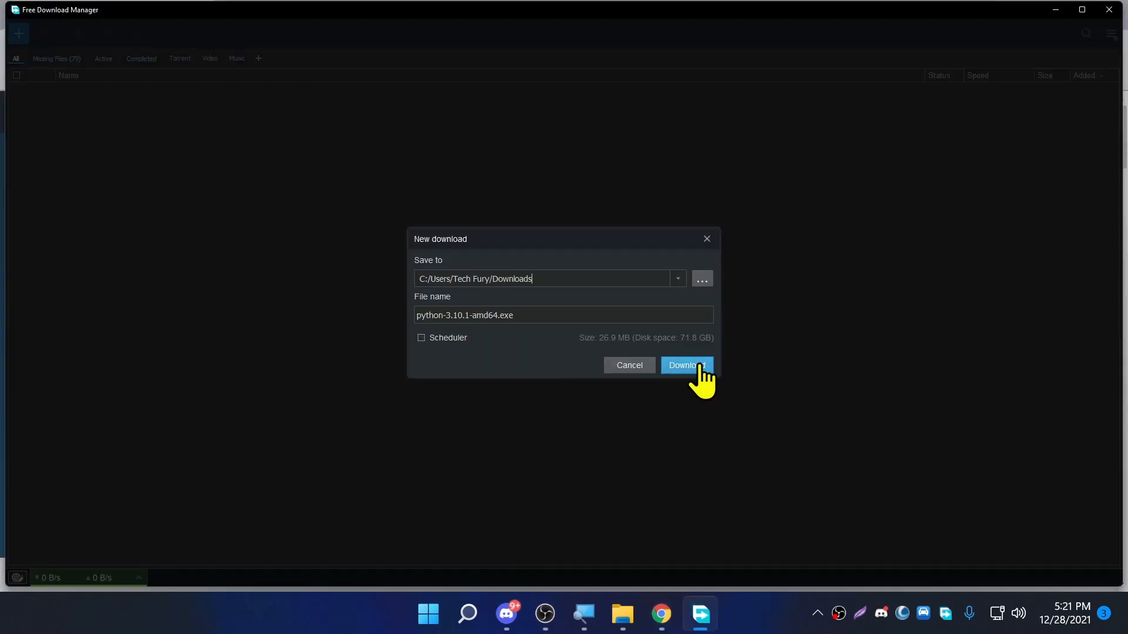
click(682, 365)
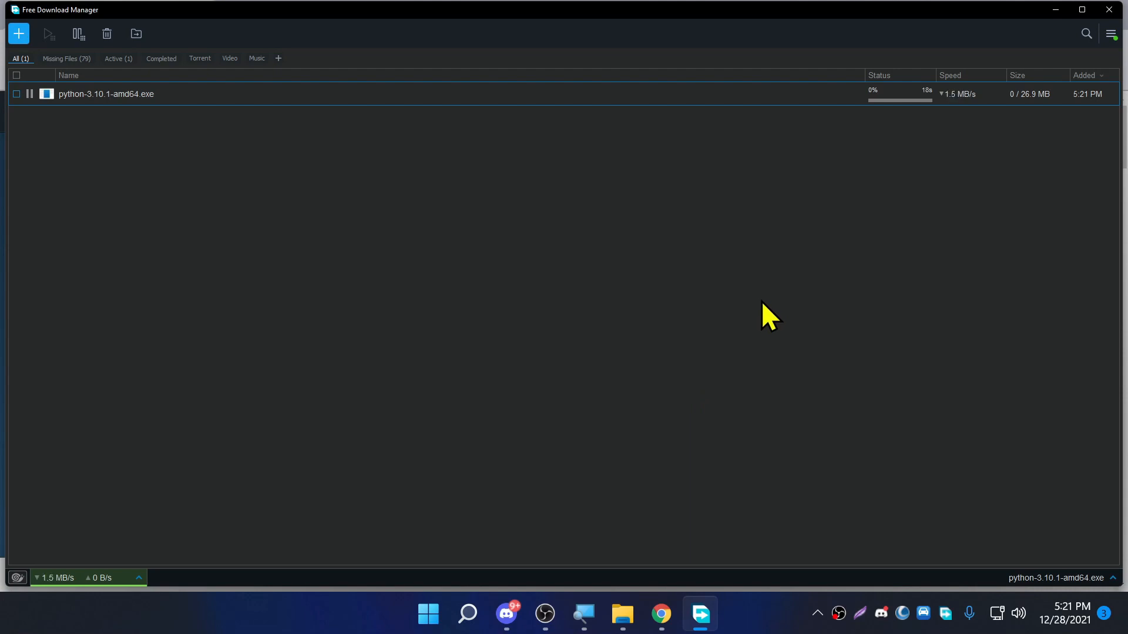
mouse_move(816, 320)
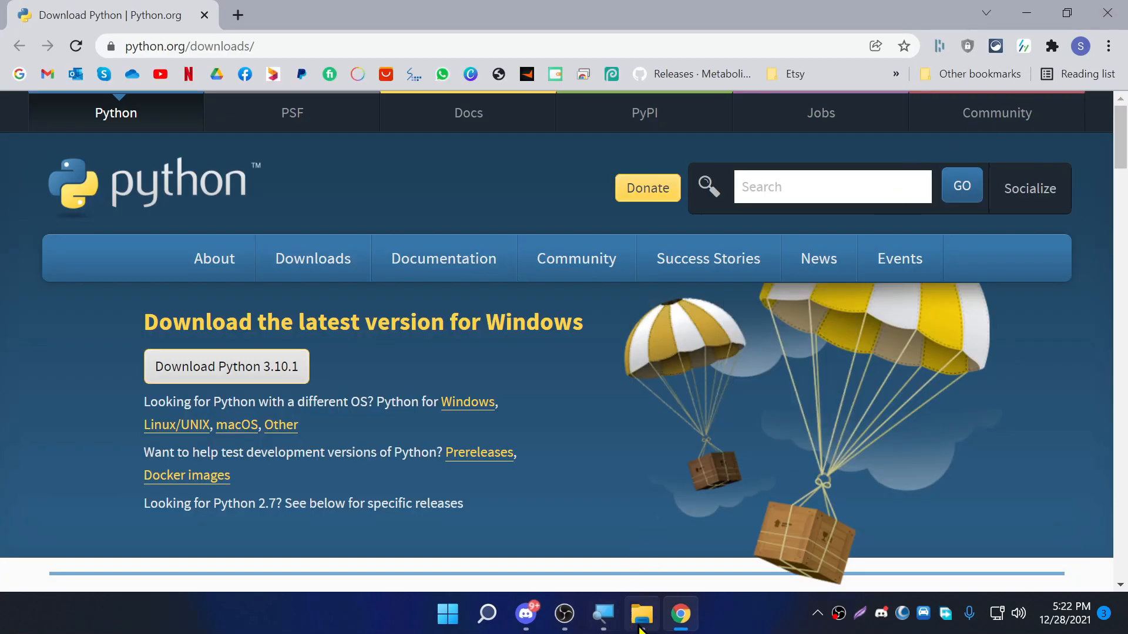
Step: Show Downloads, containing python-3.10.1-amd64.exe, in a new File Explorer window
click(640, 614)
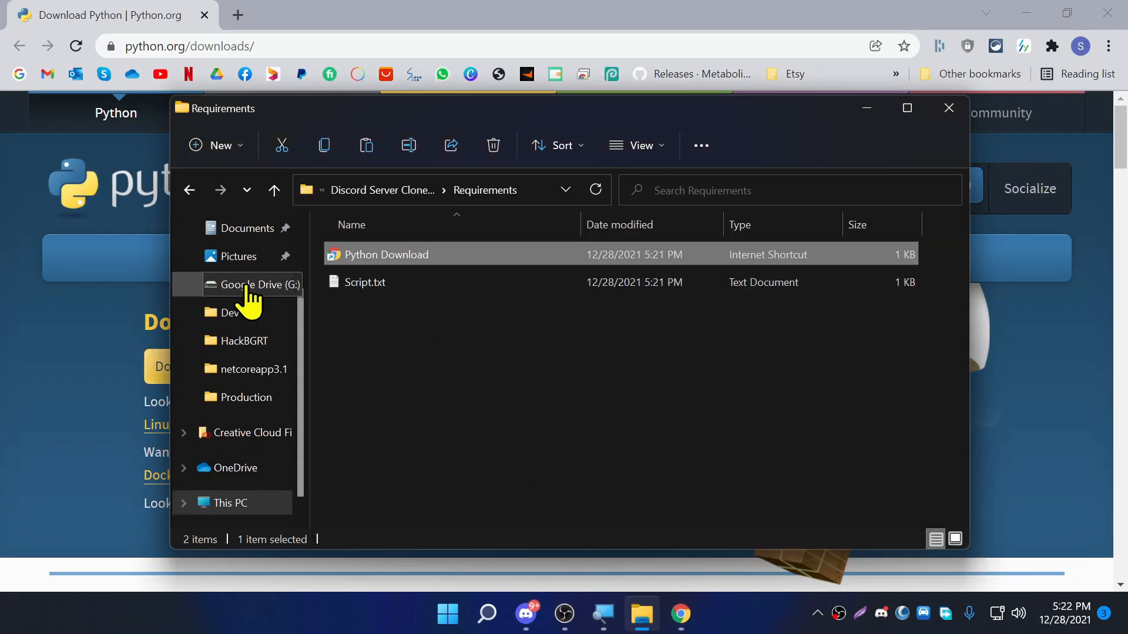
click(228, 503)
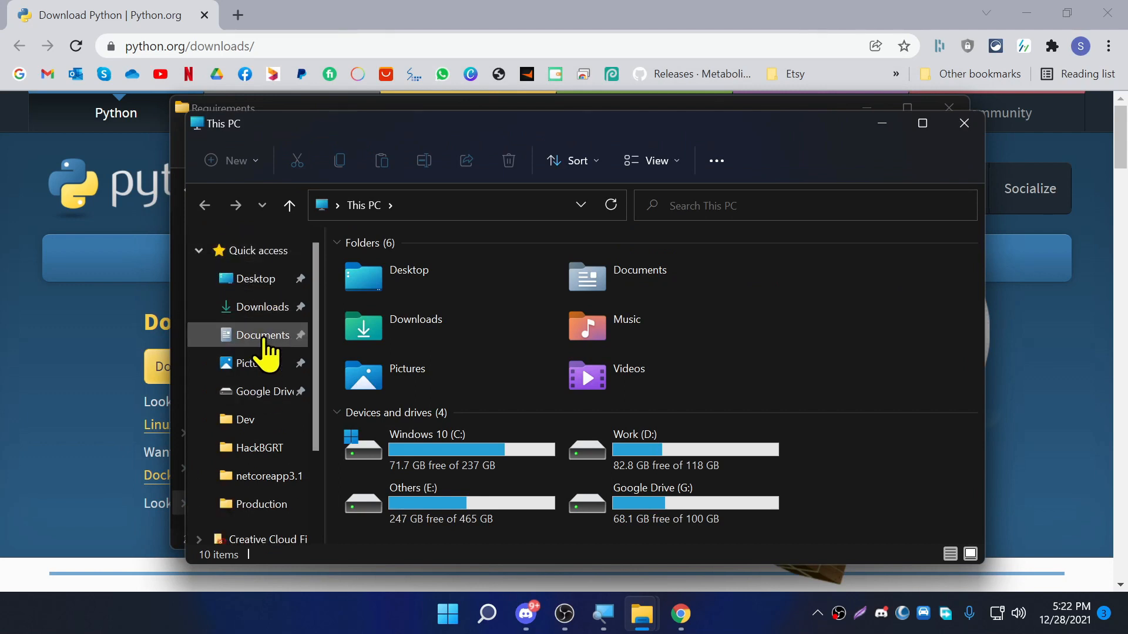
click(264, 307)
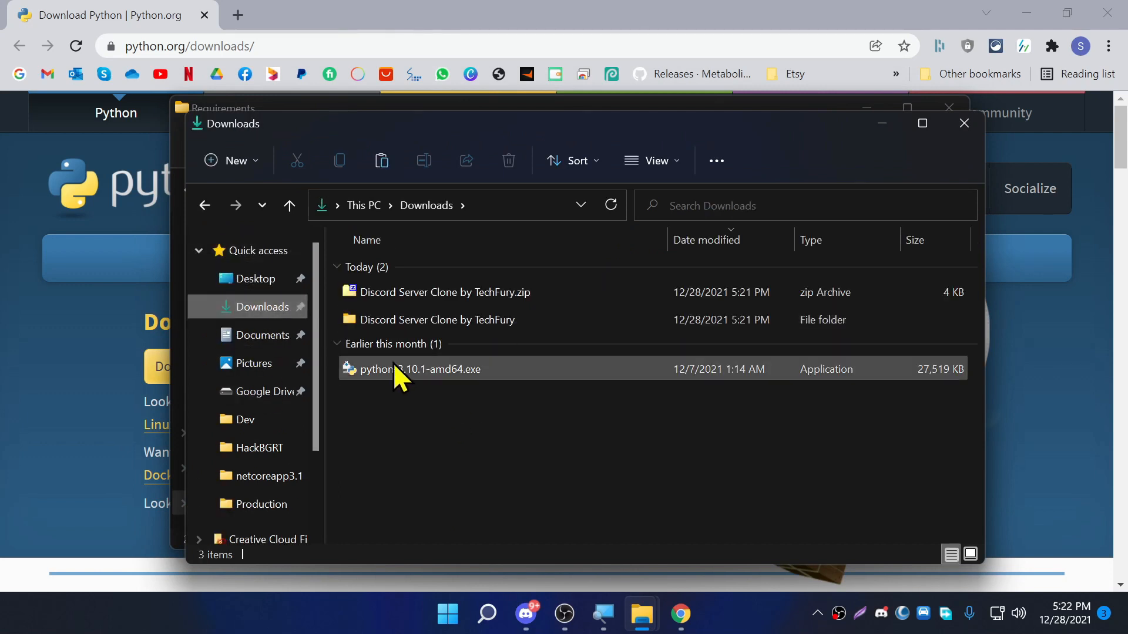
mouse_move(504, 378)
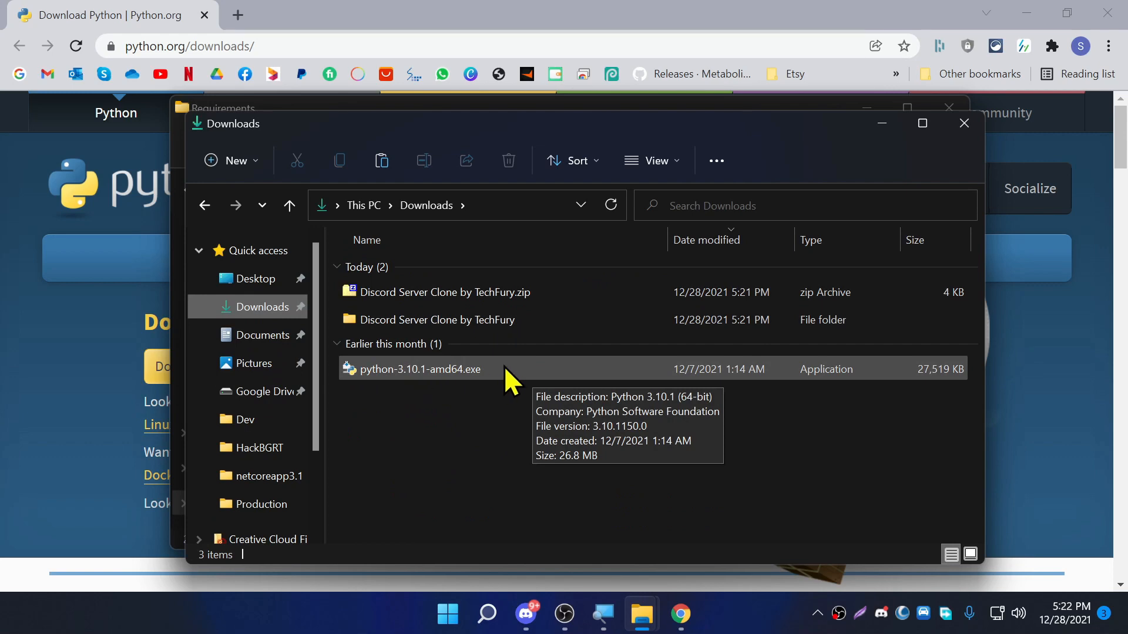
Step: Install Python 3.10.1 with 'Add Python 3.10 to PATH' ticked, closing setup when finished
double_click(420, 369)
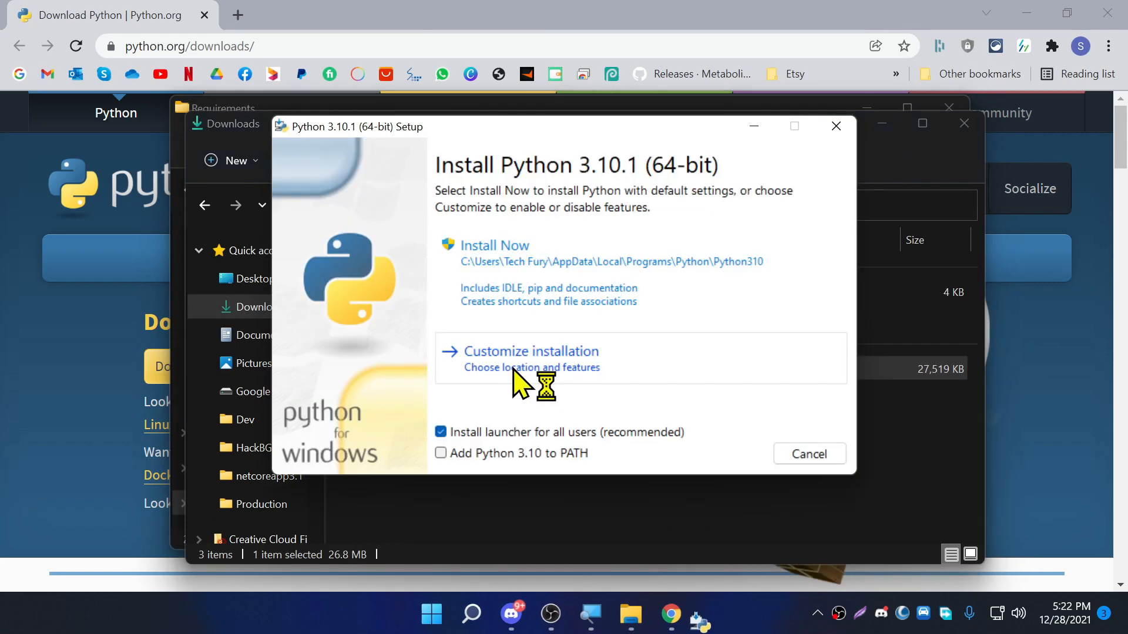
mouse_move(568, 269)
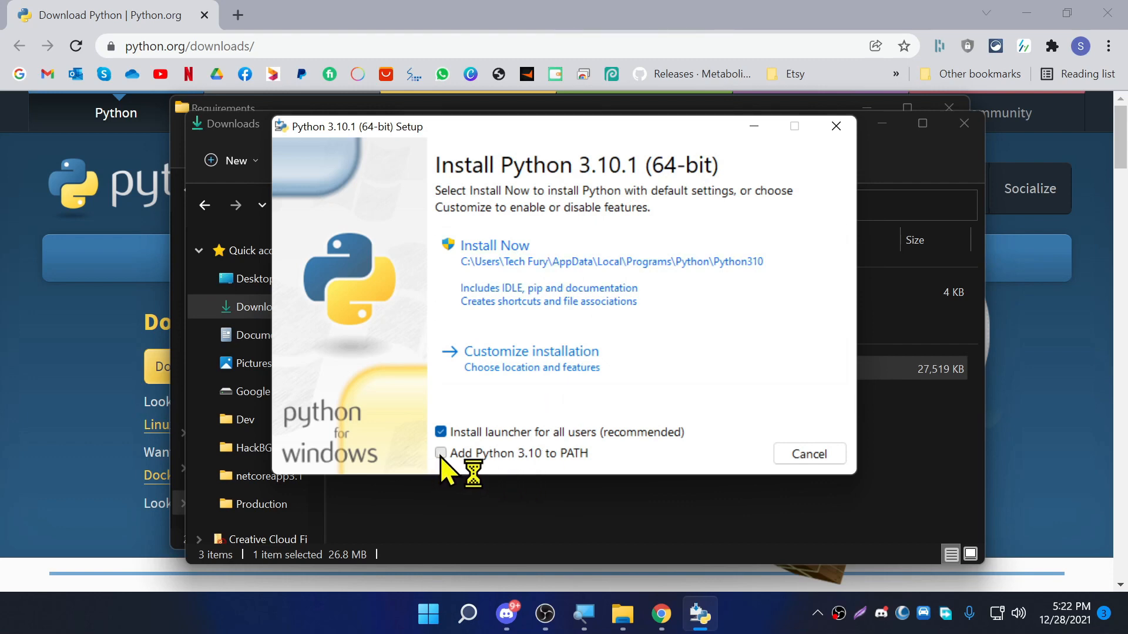
click(440, 453)
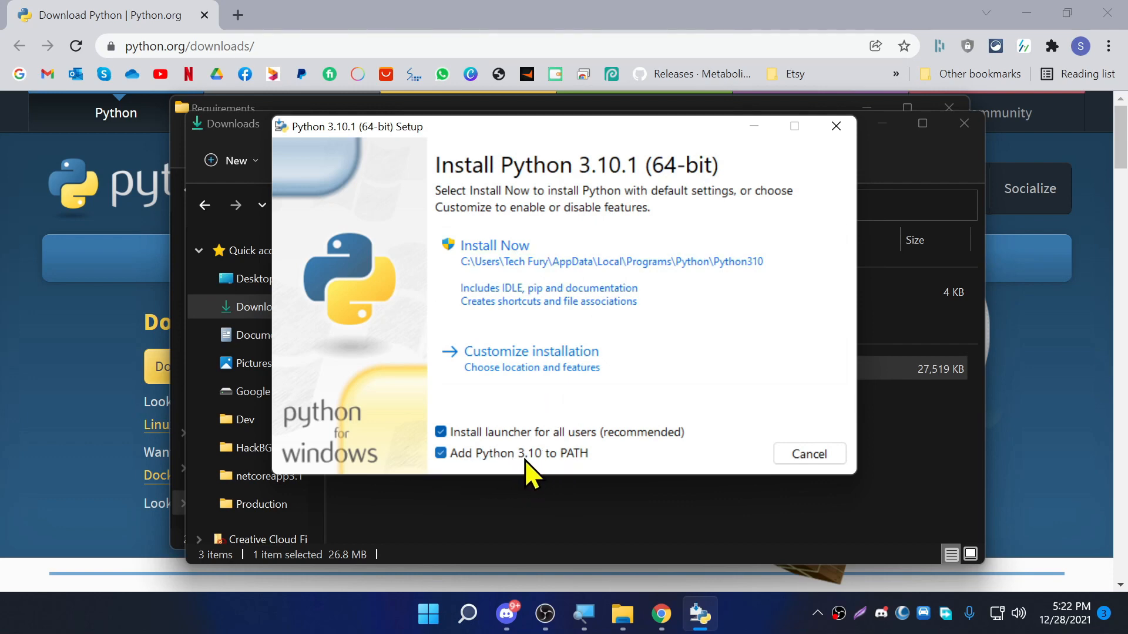
mouse_move(576, 471)
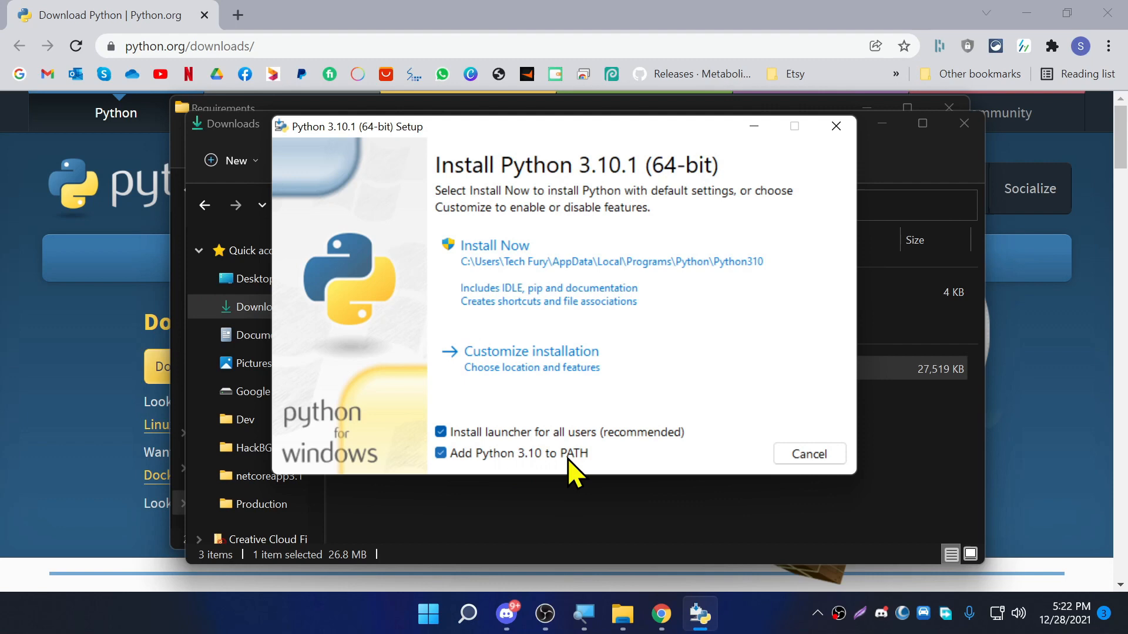
mouse_move(522, 263)
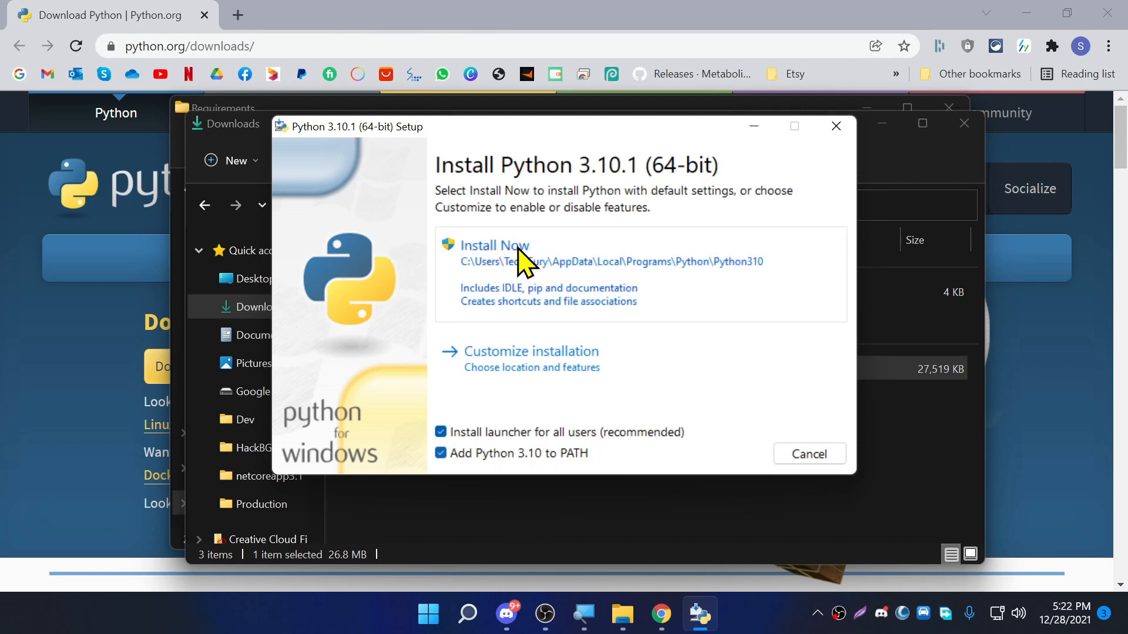
click(494, 245)
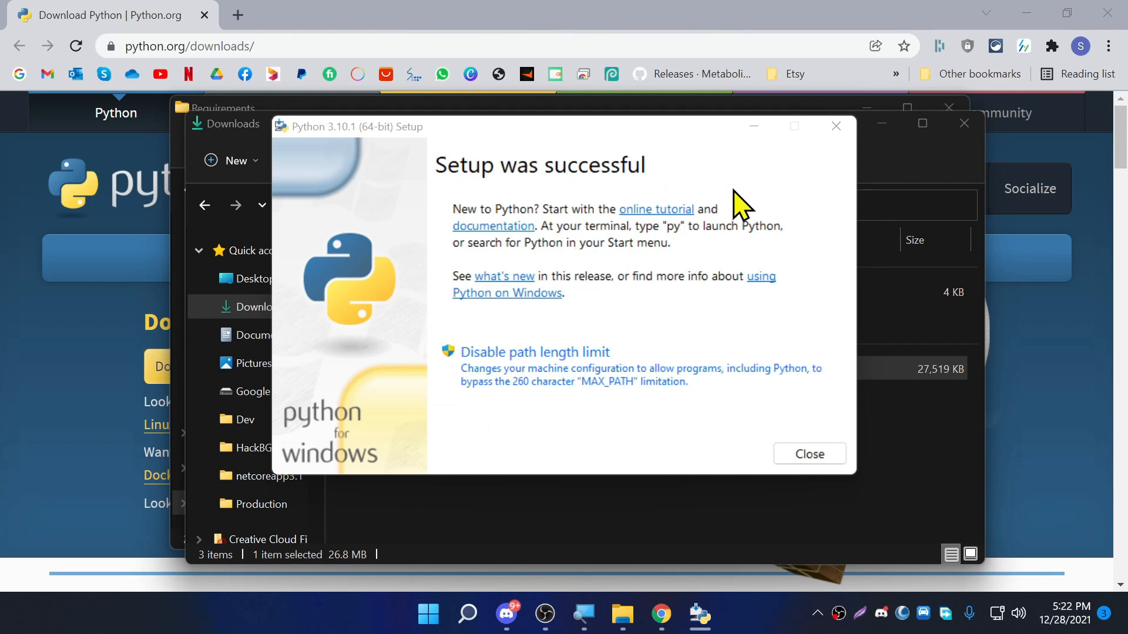
mouse_move(561, 371)
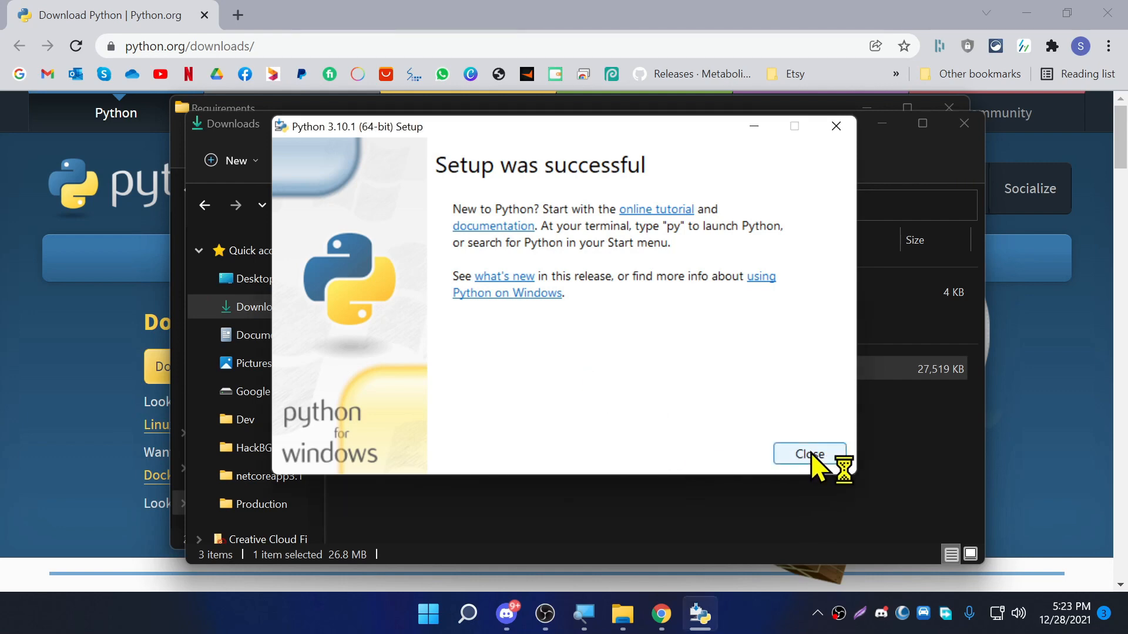
click(809, 455)
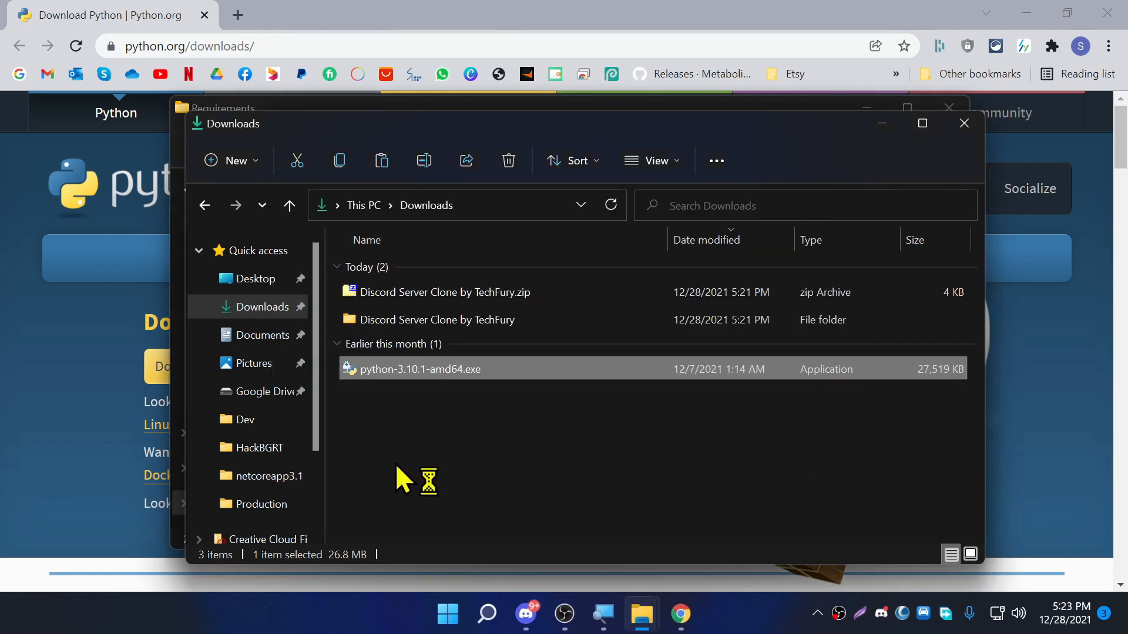
mouse_move(895, 151)
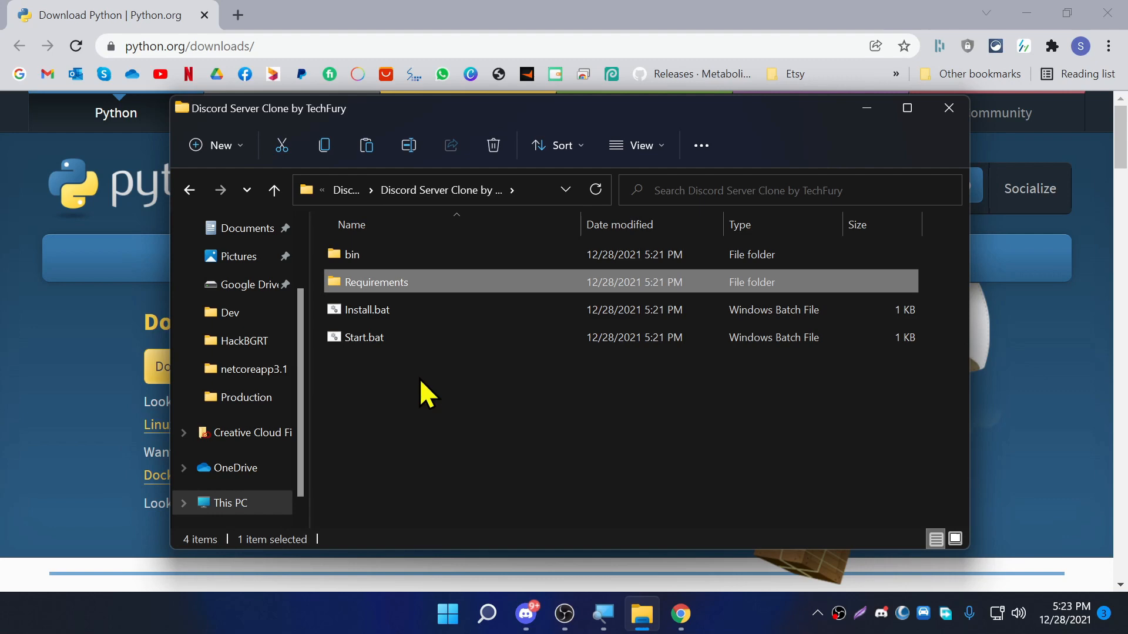
mouse_move(367, 310)
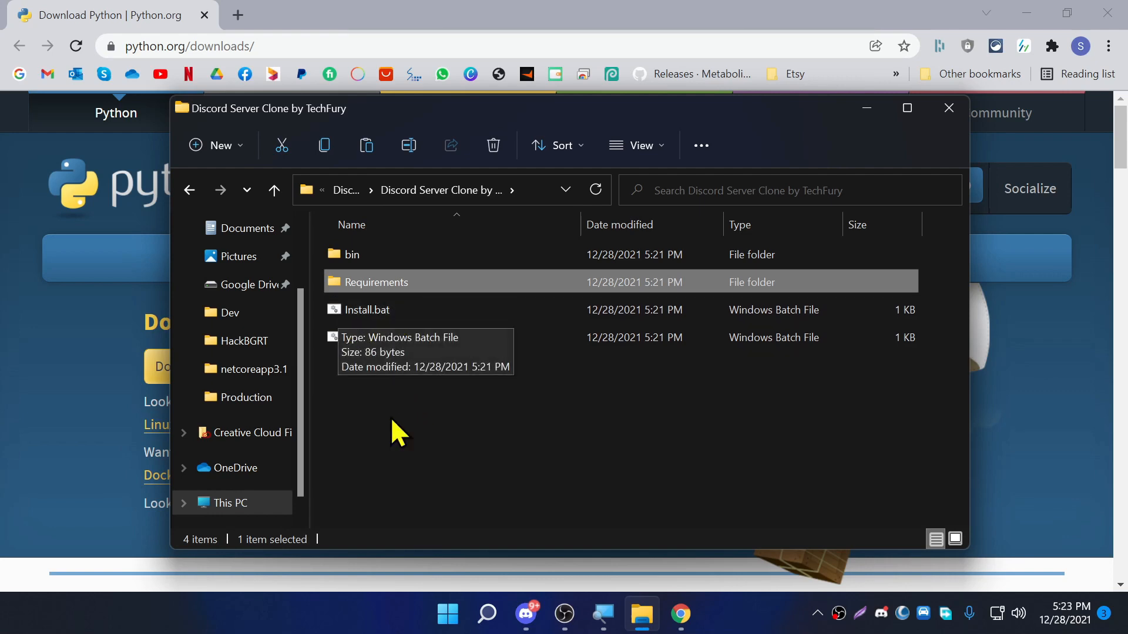
Step: Run Install.bat past SmartScreen so discord.py, aiohttp and other packages install
click(366, 309)
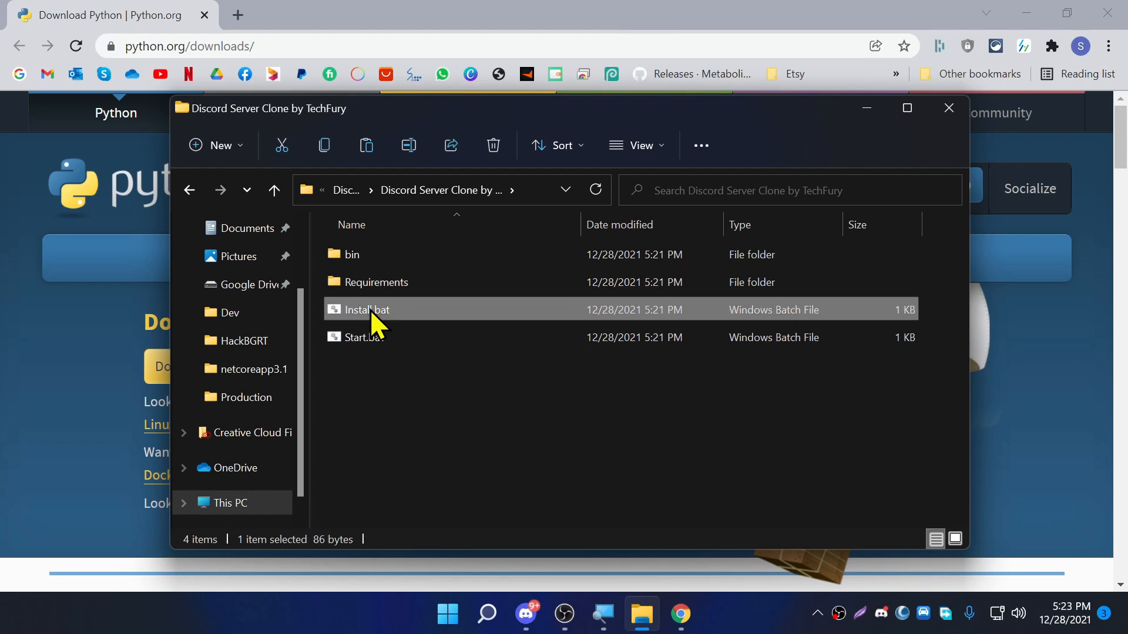
double_click(363, 310)
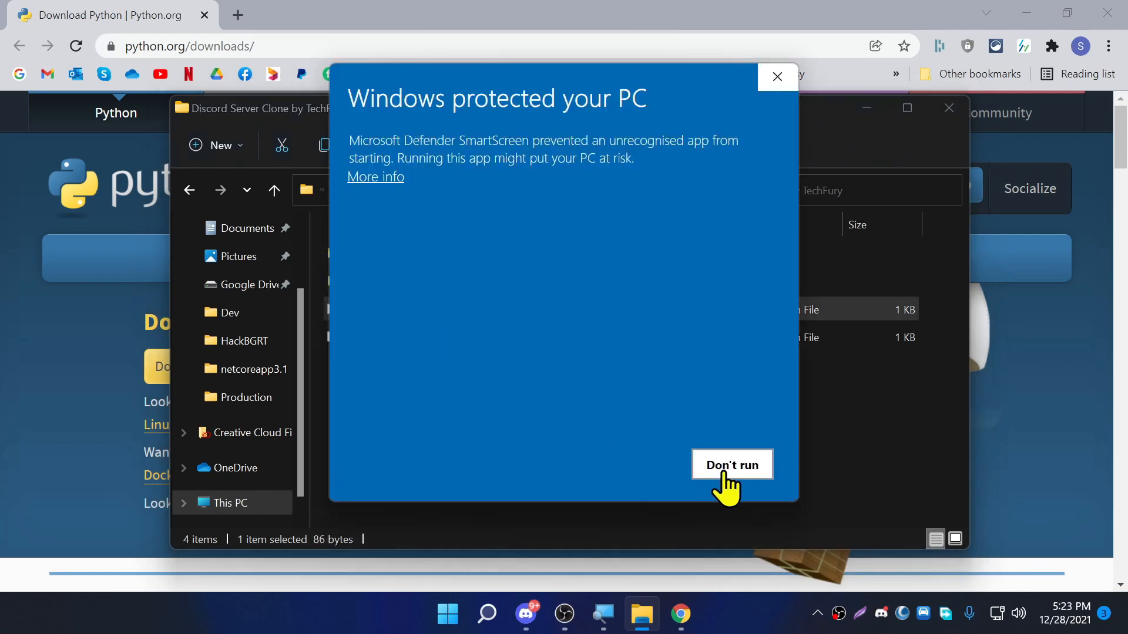
mouse_move(392, 190)
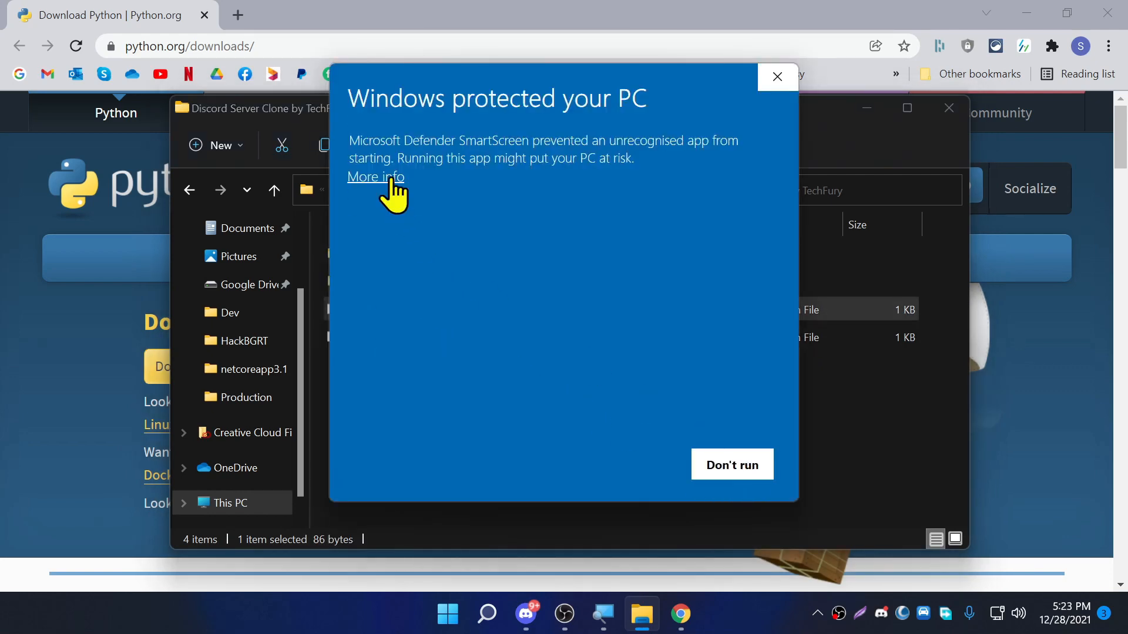
click(375, 176)
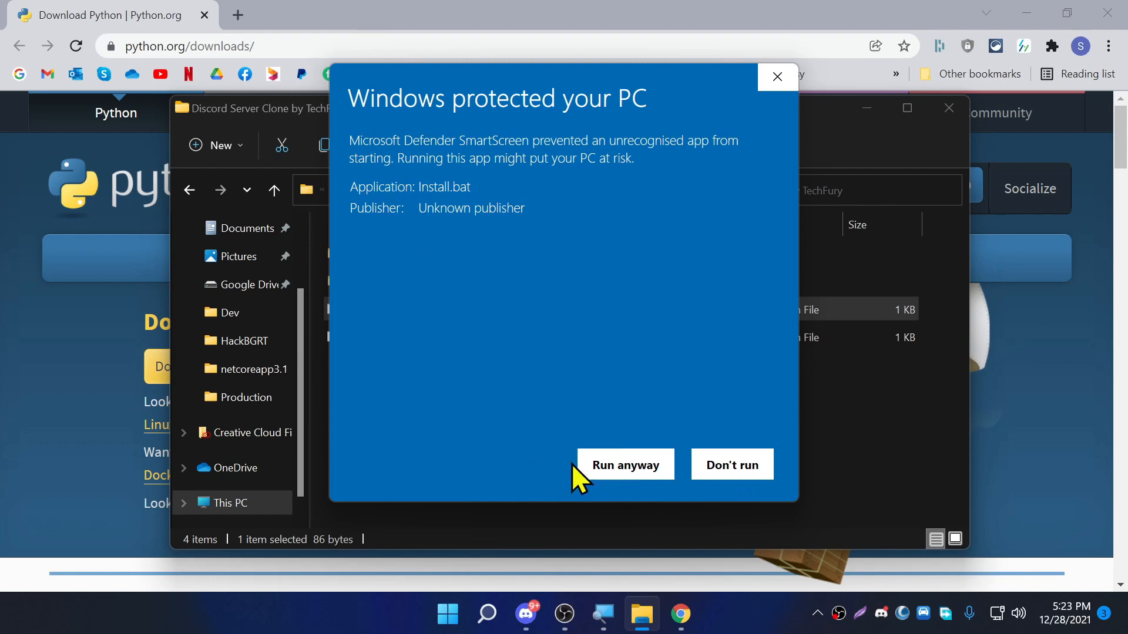
click(624, 464)
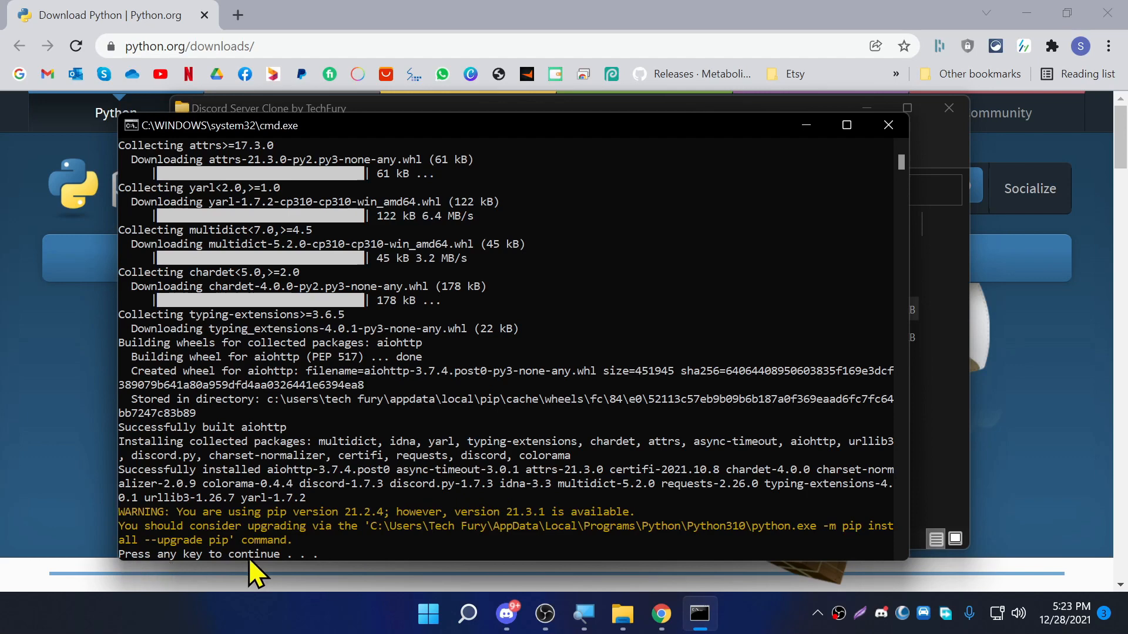
mouse_move(413, 564)
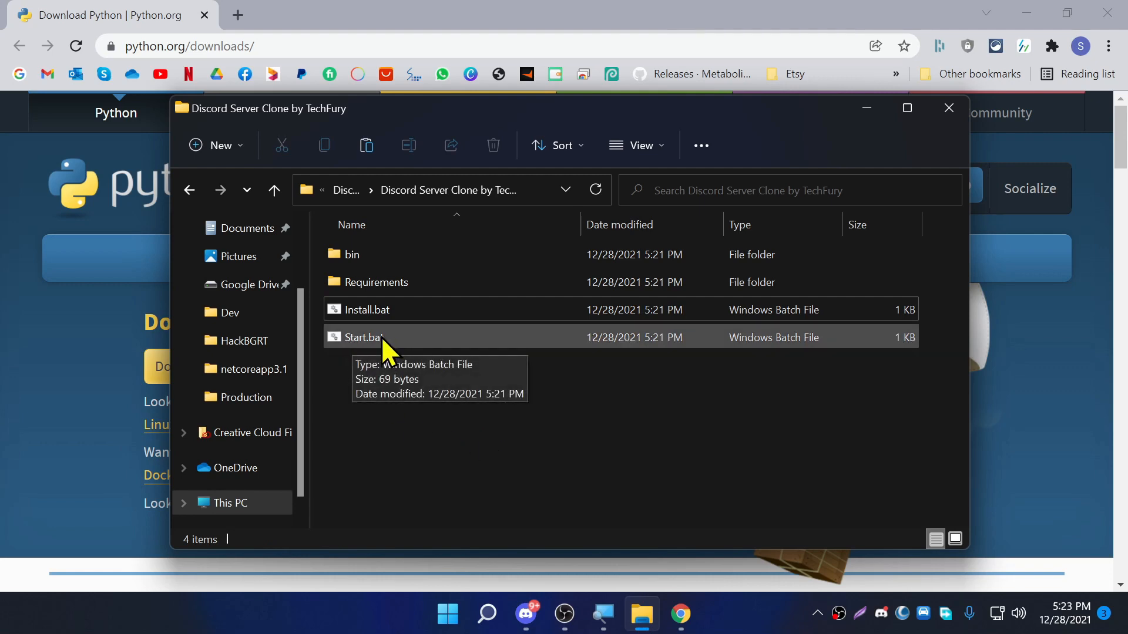
Step: Run Start.bat past the SmartScreen warning to reach the clone tool's TOKEN prompt
double_click(359, 337)
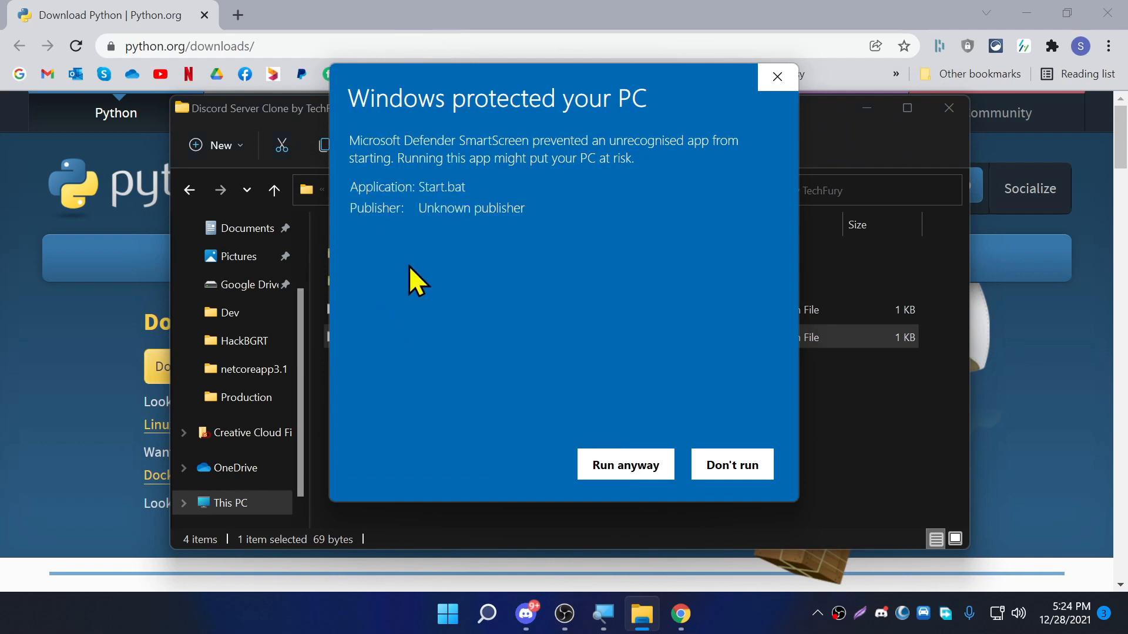
click(625, 464)
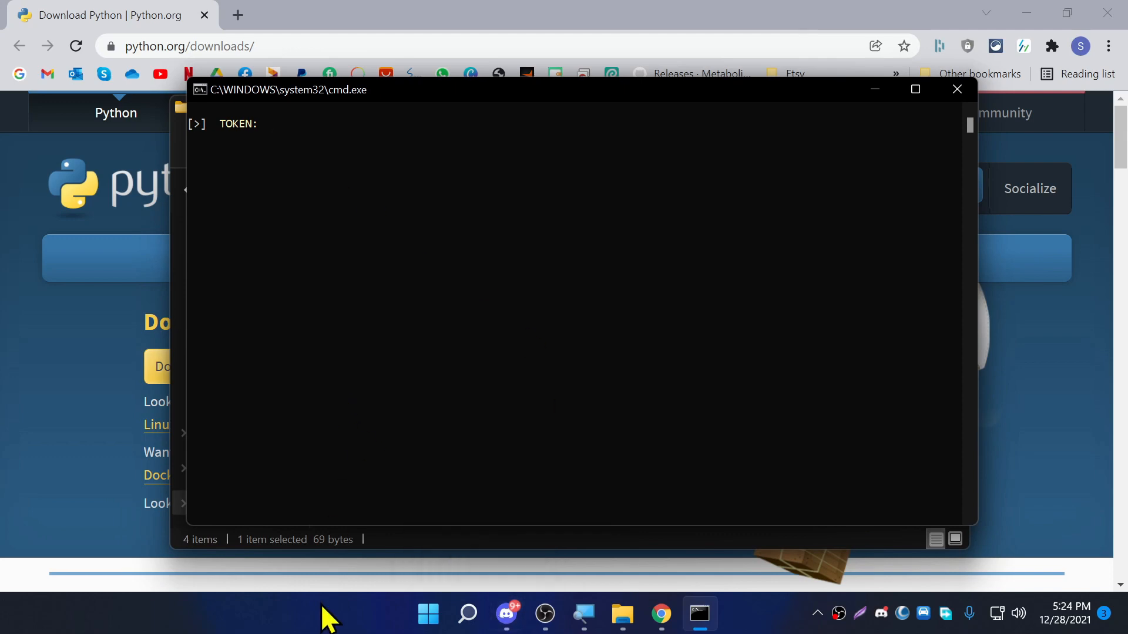
click(507, 614)
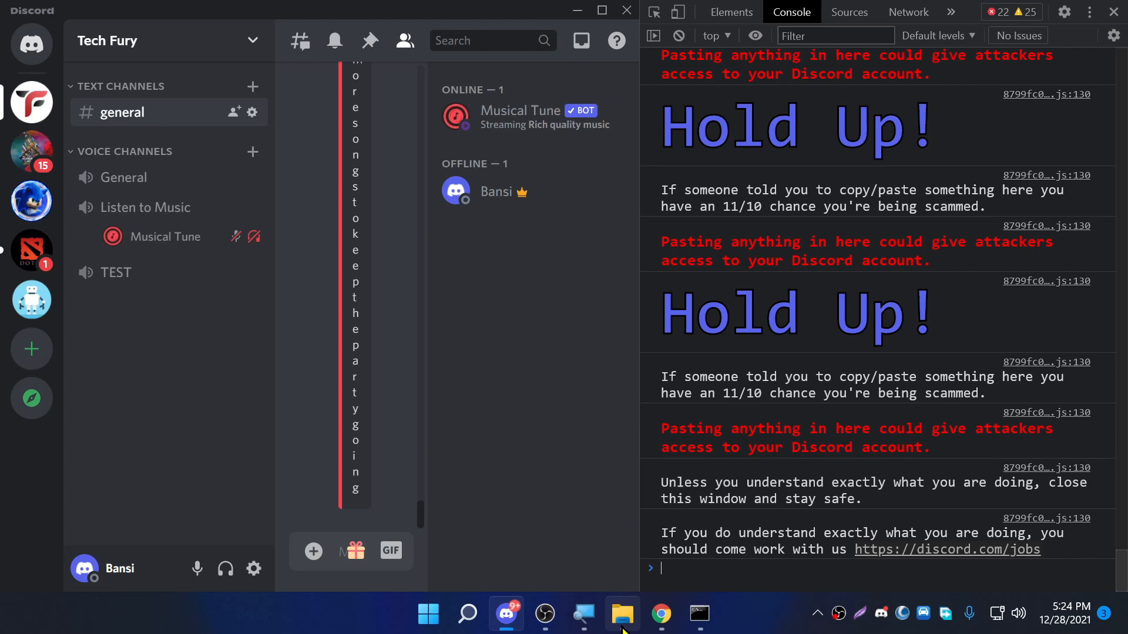
Step: Copy the getToken snippet from Script.txt and paste it into Discord's developer console
click(621, 615)
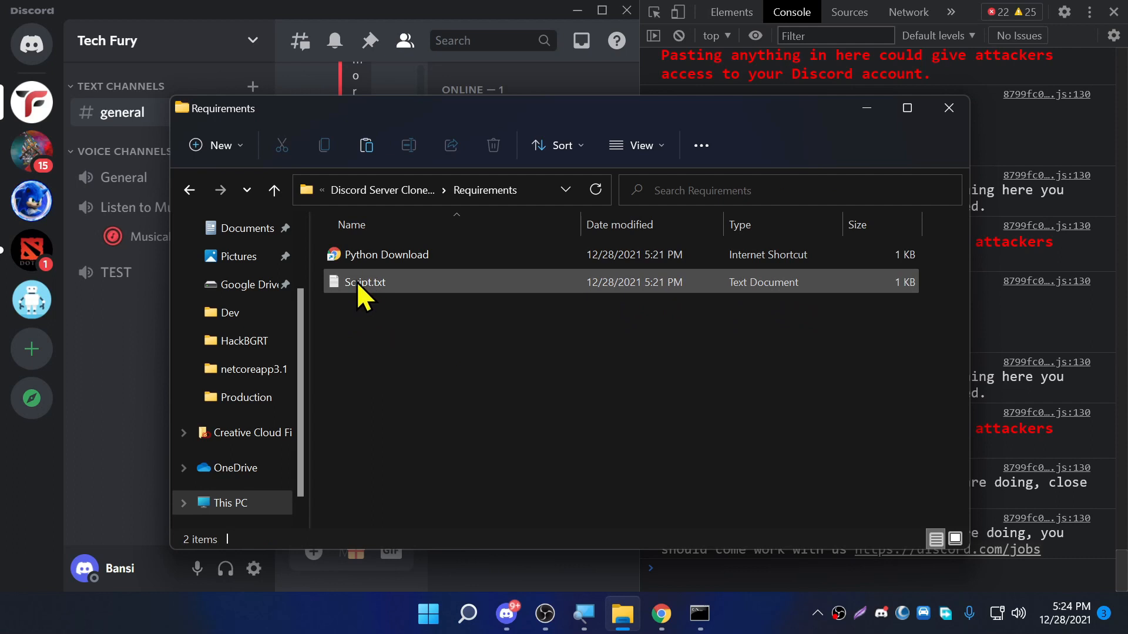
double_click(365, 282)
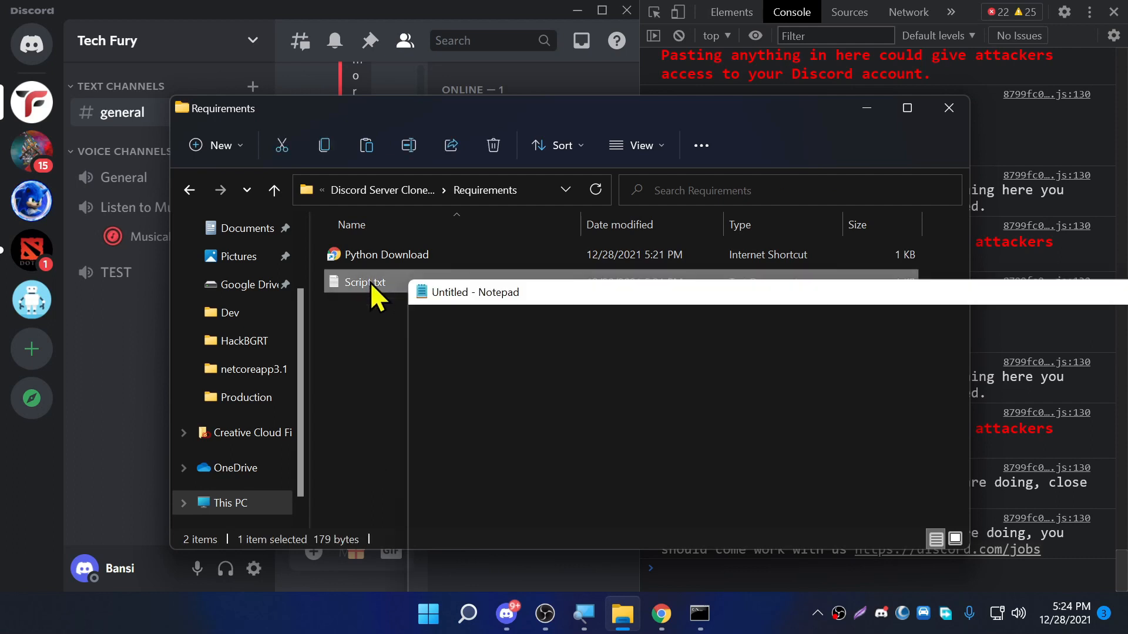
double_click(363, 282)
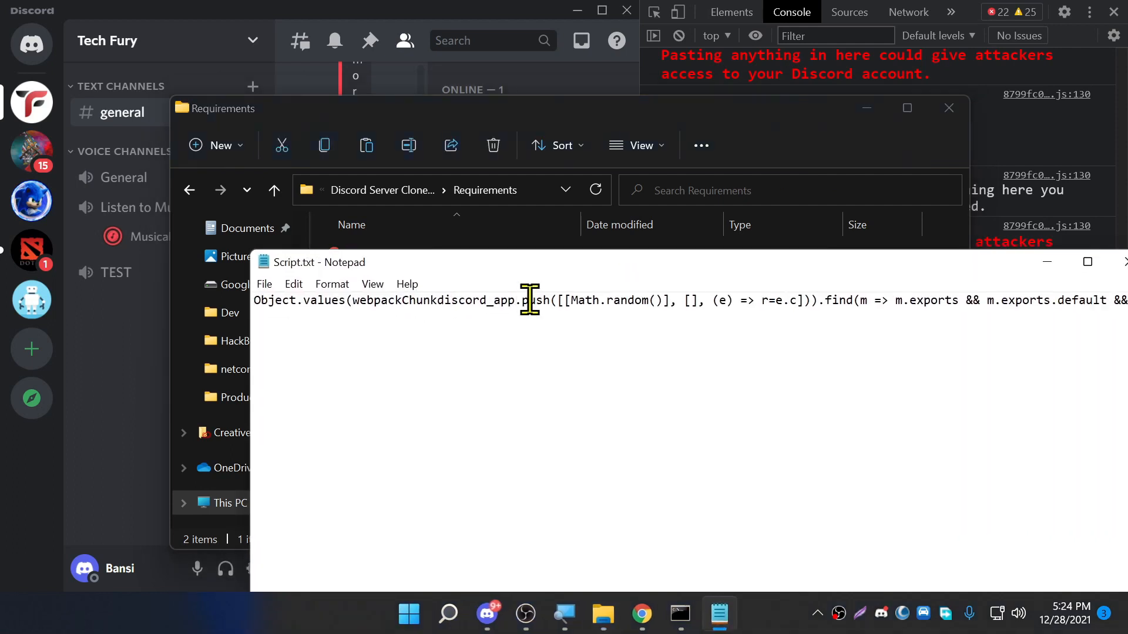
triple_click(533, 300)
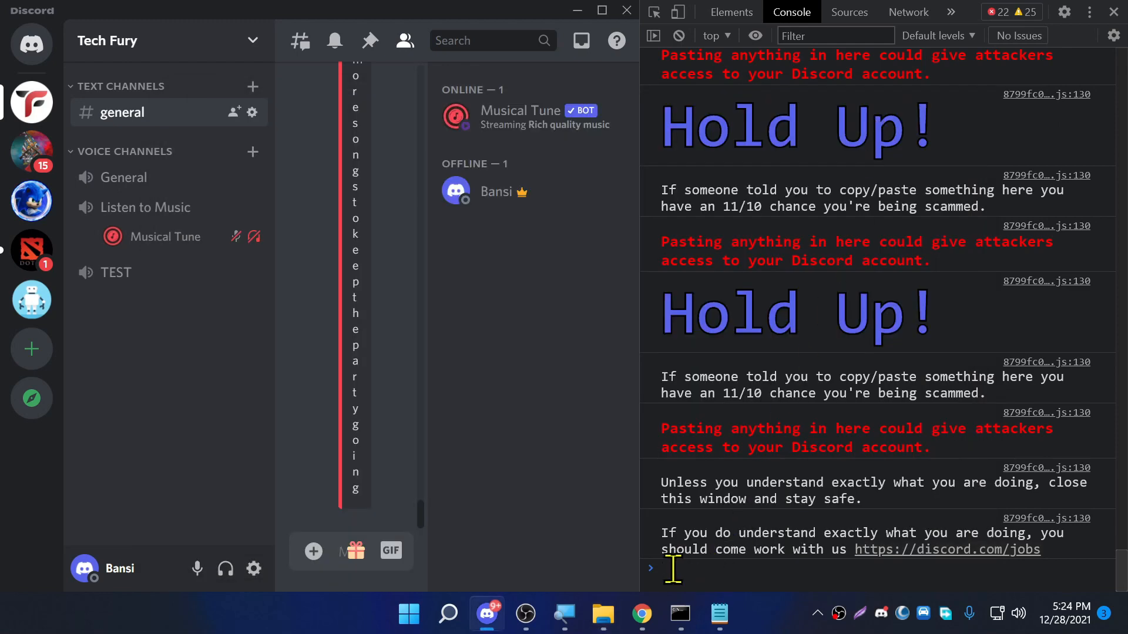
right_click(673, 568)
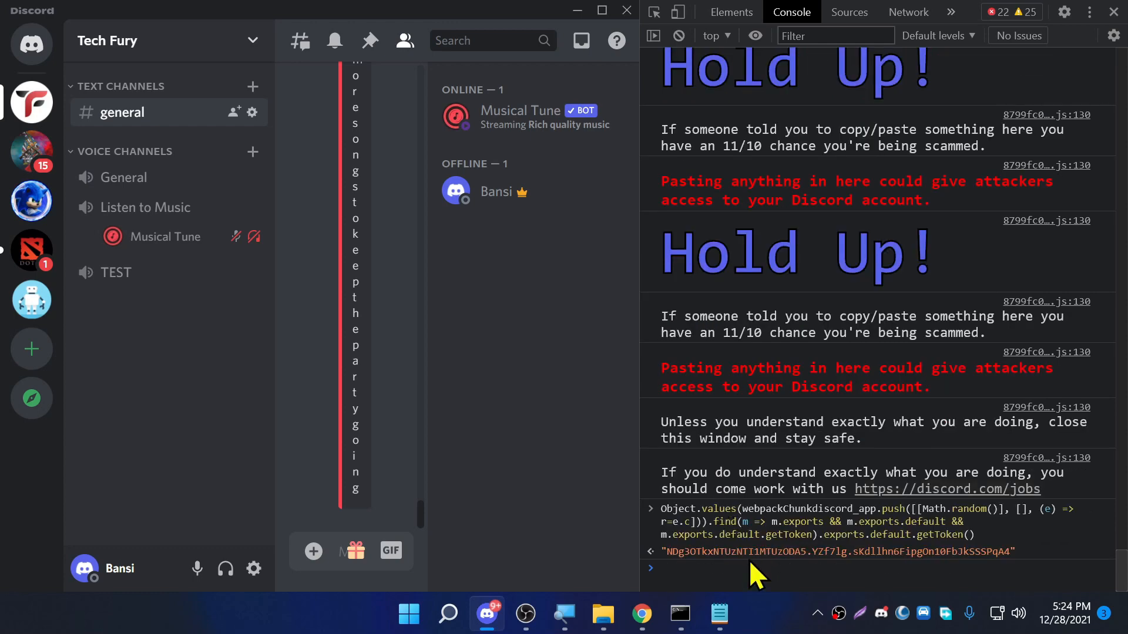
mouse_move(949, 561)
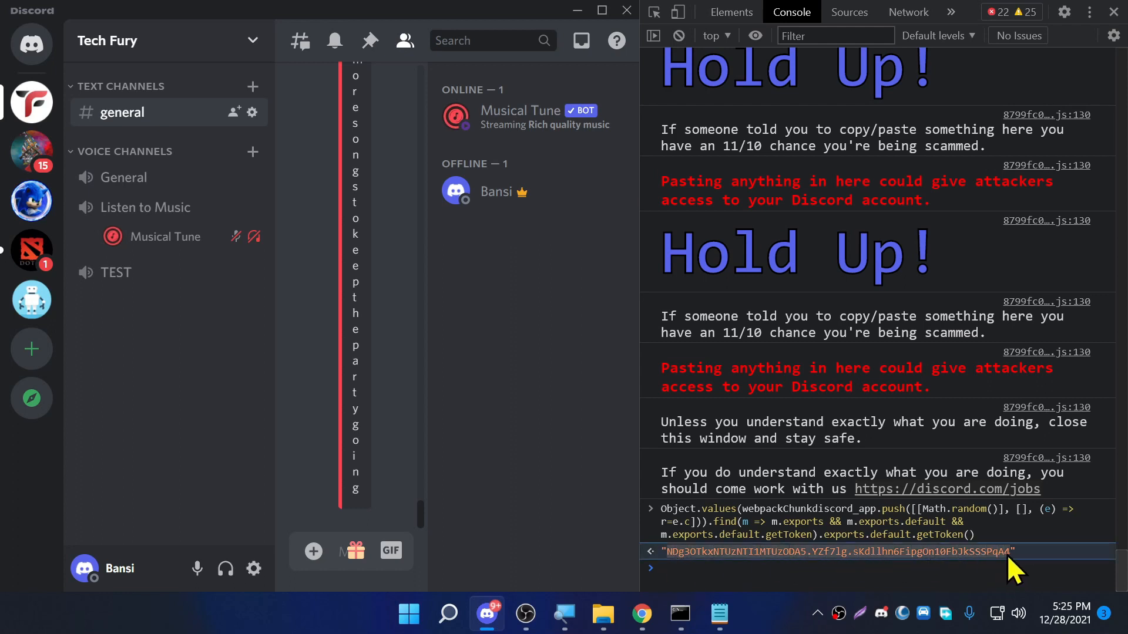
mouse_move(677, 615)
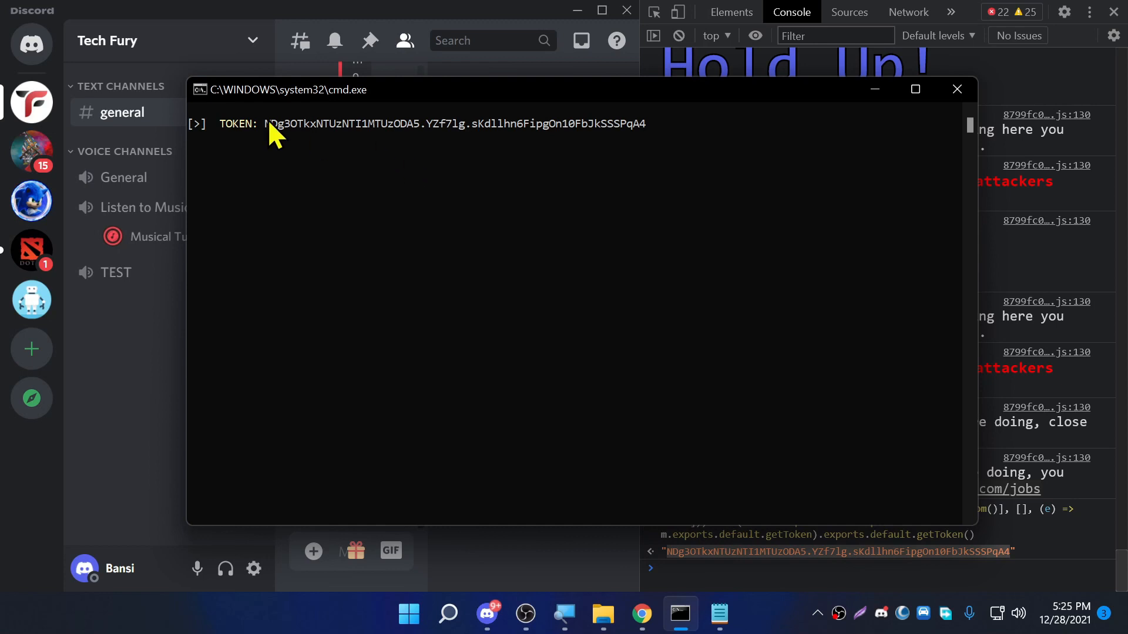
mouse_move(811, 153)
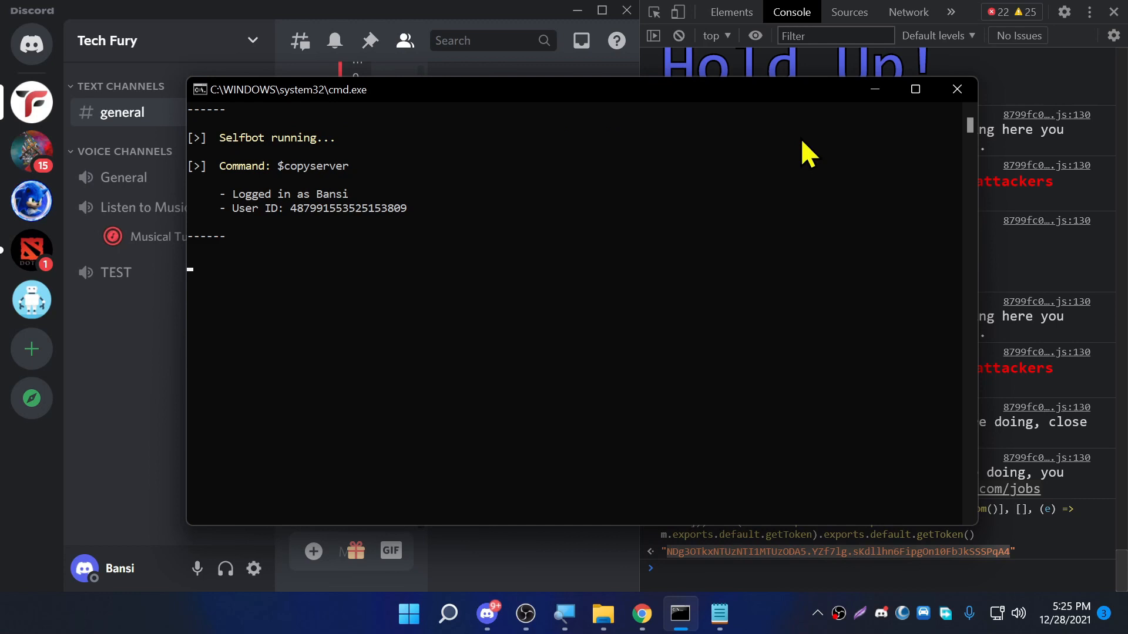
mouse_move(283, 217)
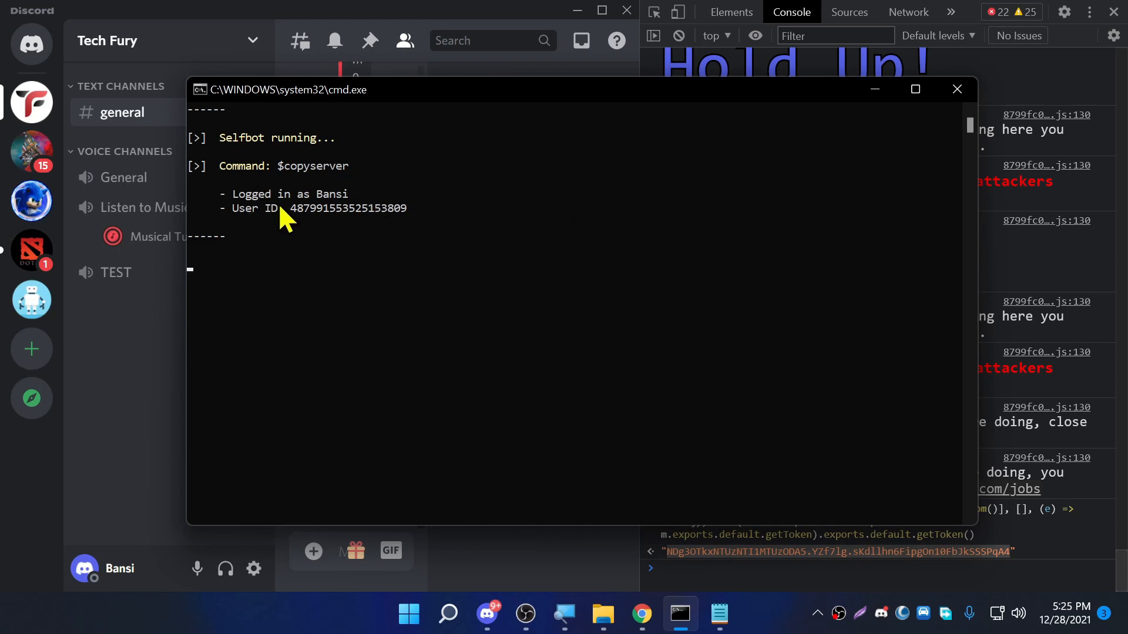
mouse_move(324, 320)
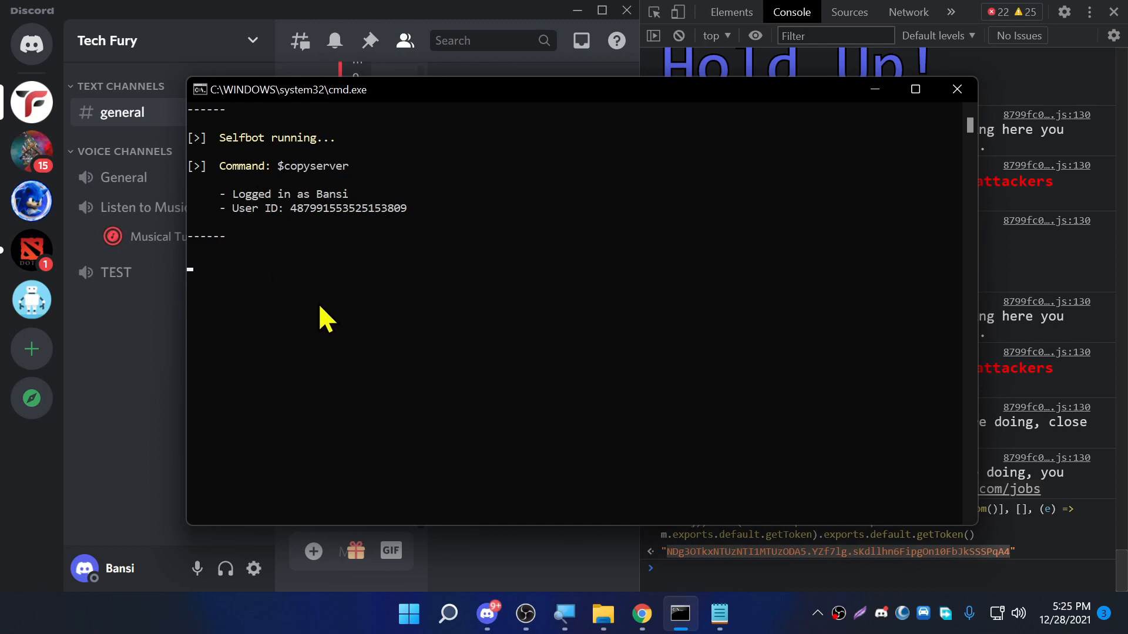
mouse_move(428, 414)
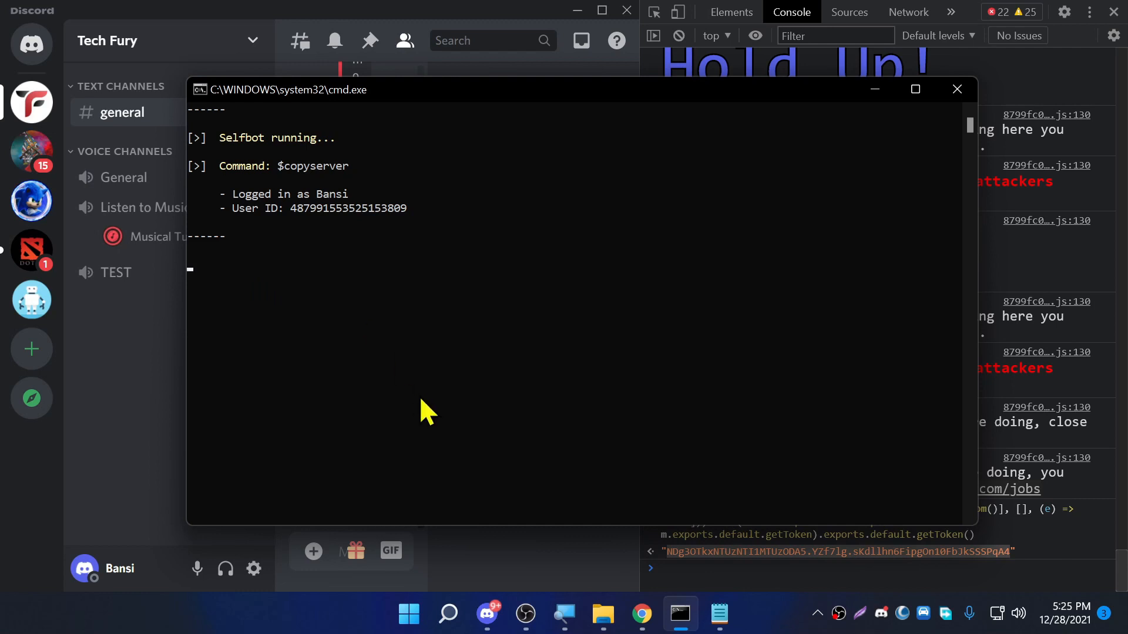
mouse_move(144, 421)
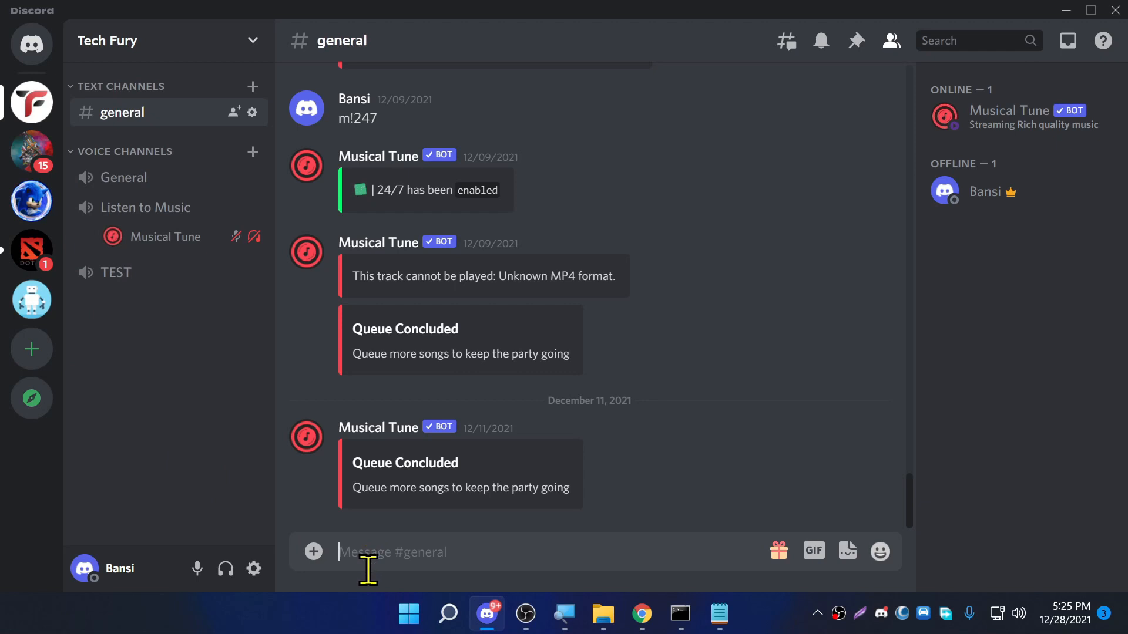
Step: Send $copyserver in Tech Fury's #general channel to spawn the b-TF backup server
text($)
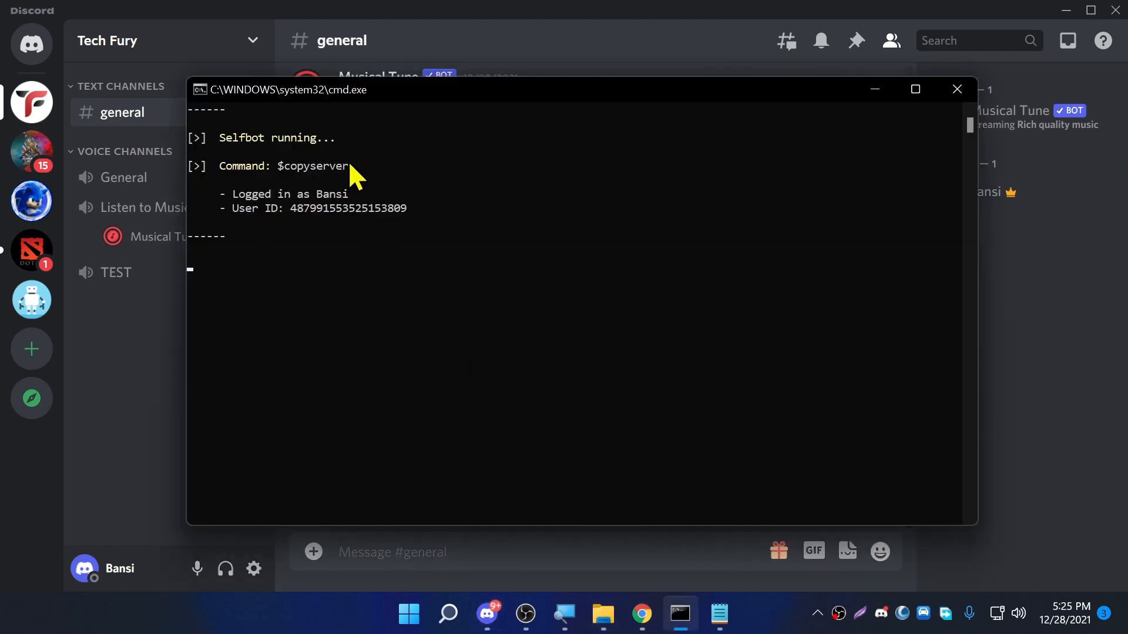
click(957, 89)
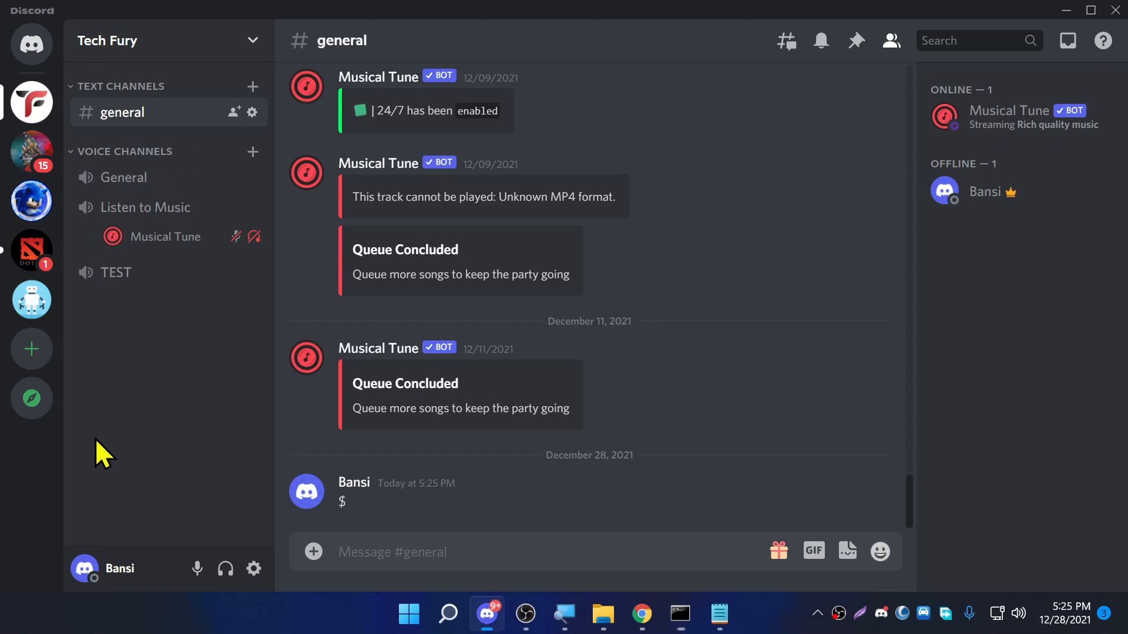
text($copyserver)
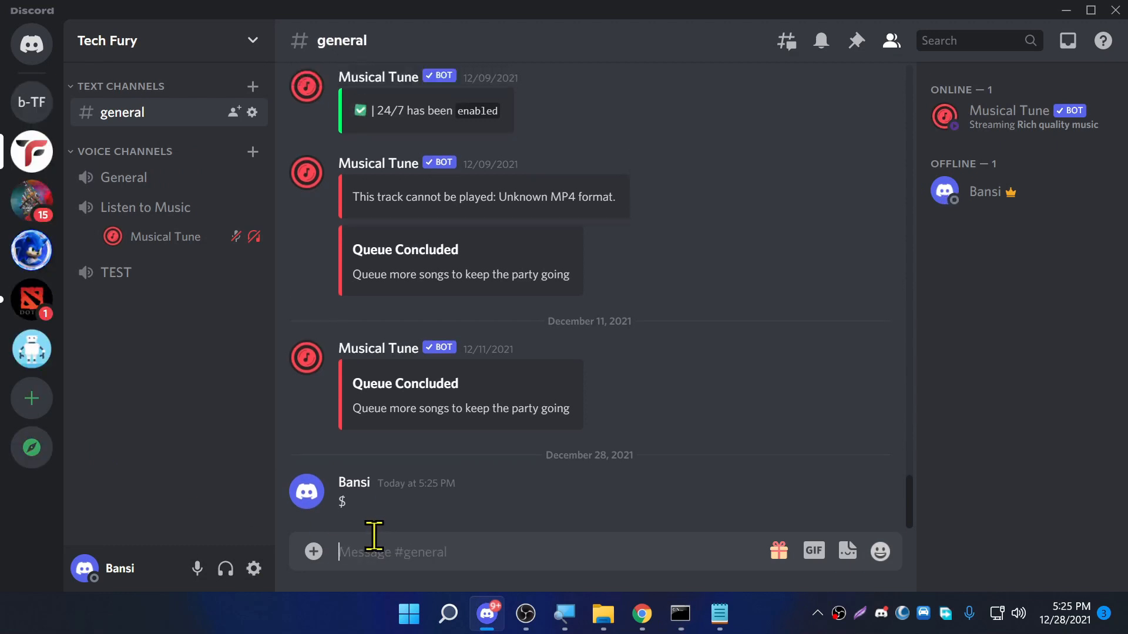
mouse_move(396, 511)
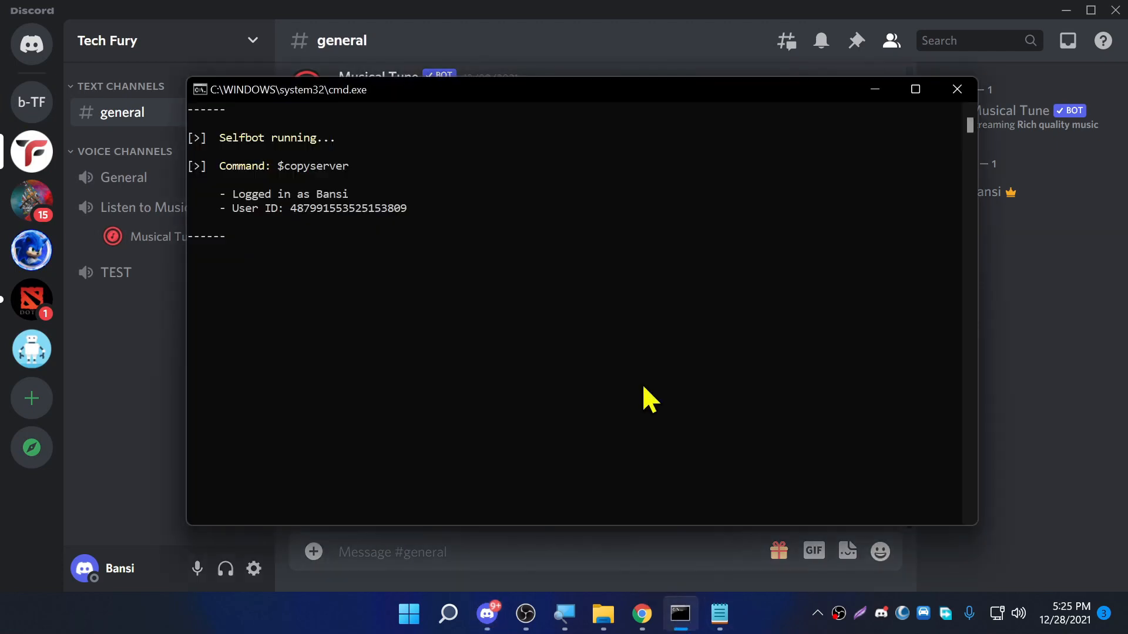
mouse_move(266, 179)
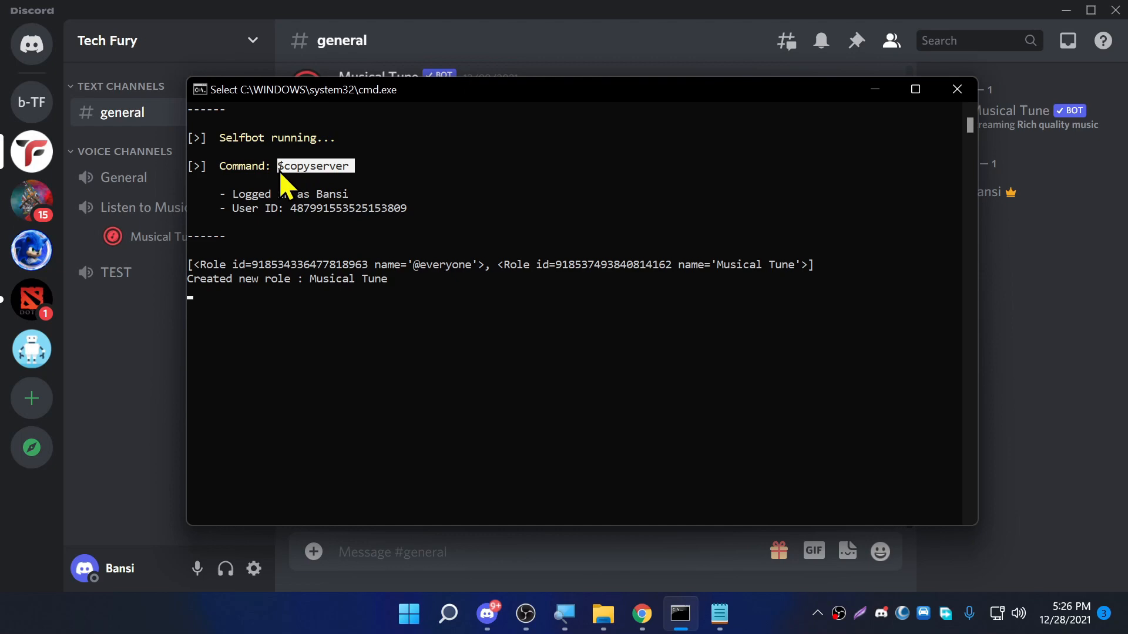
mouse_move(909, 128)
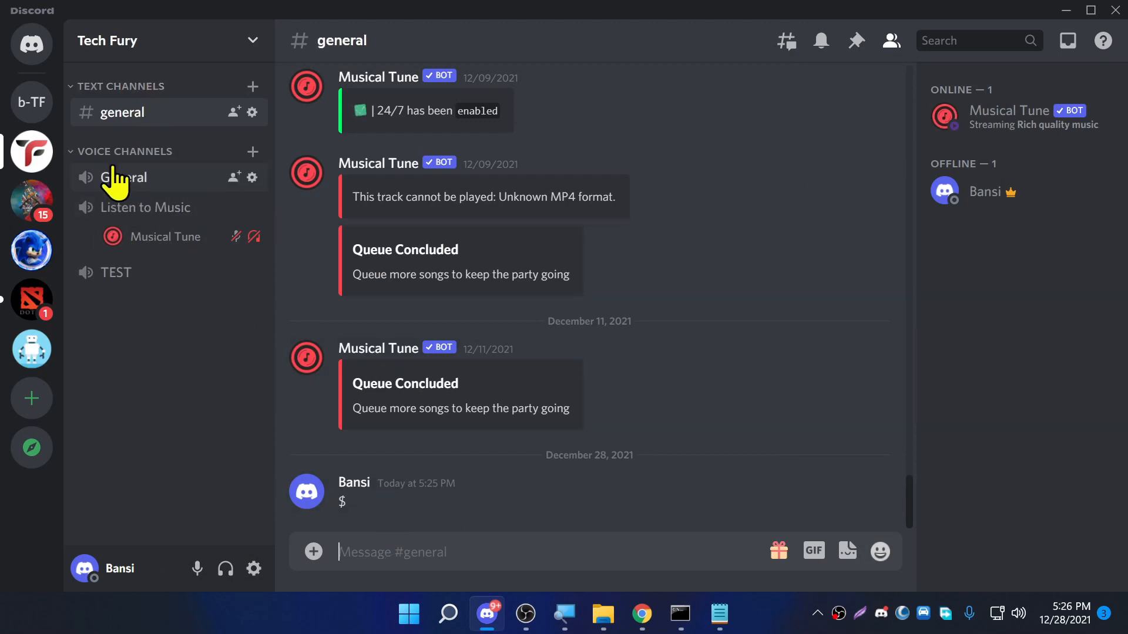
mouse_move(31, 251)
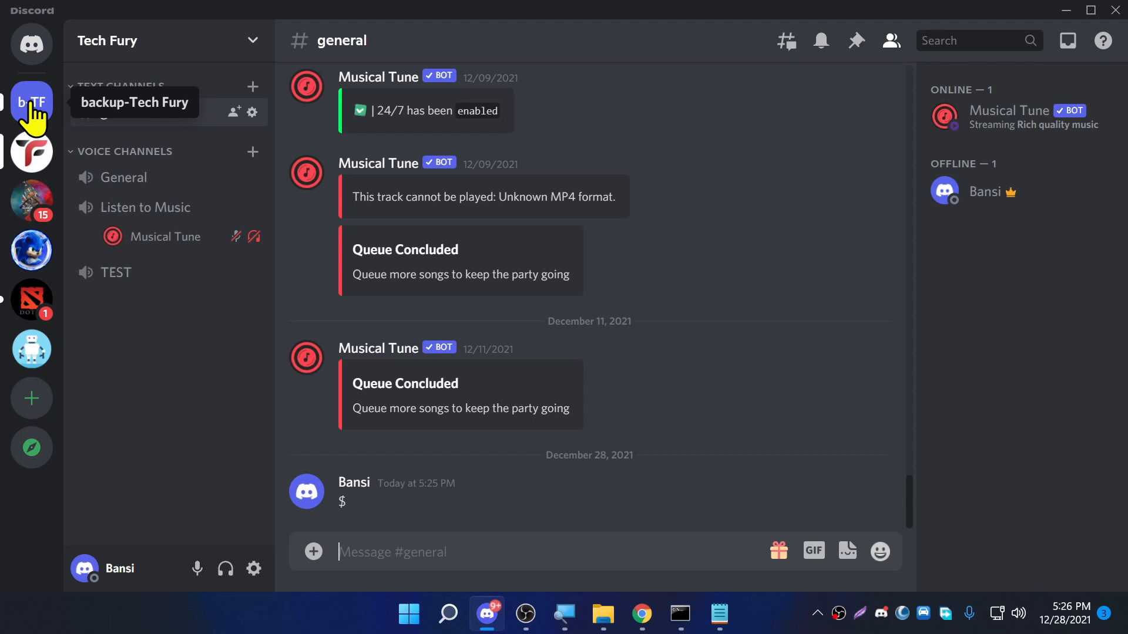
click(32, 103)
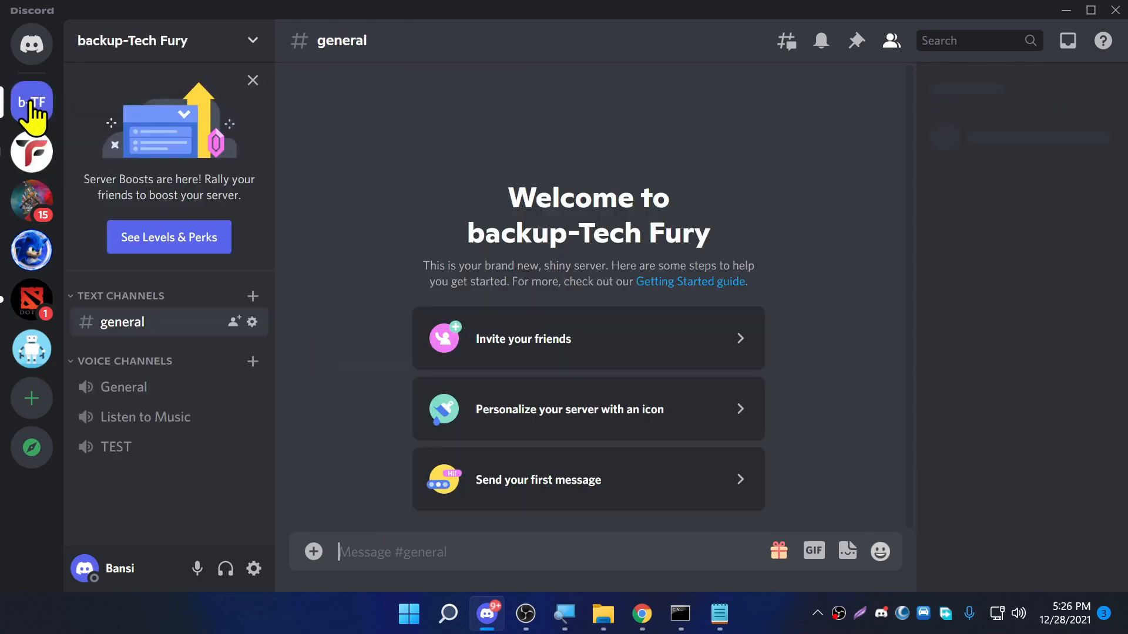
click(890, 41)
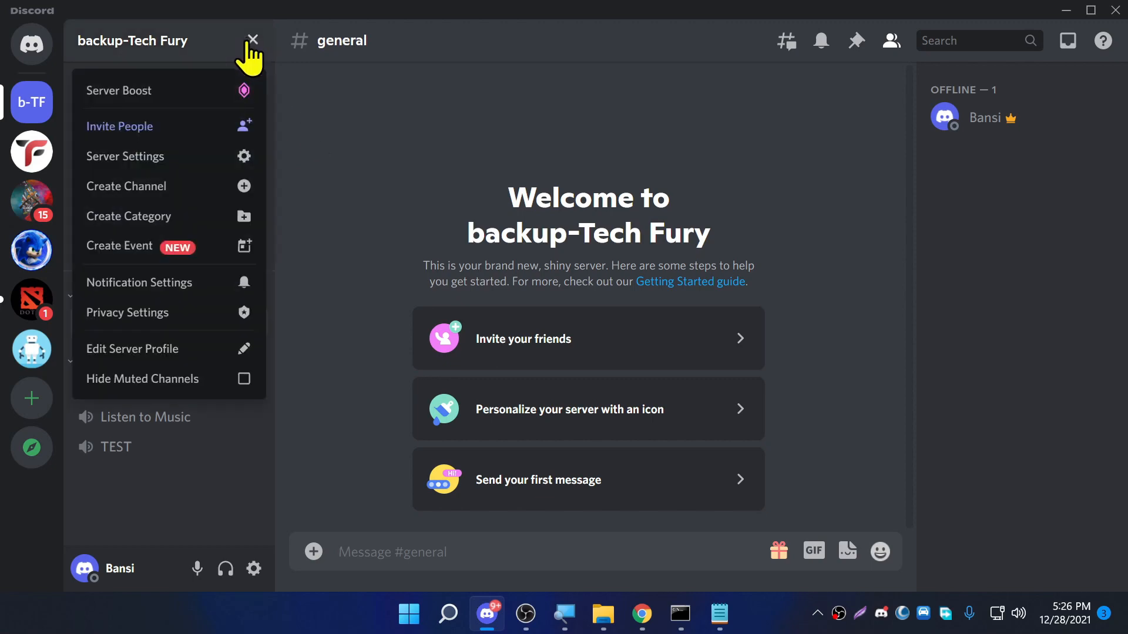
mouse_move(169, 186)
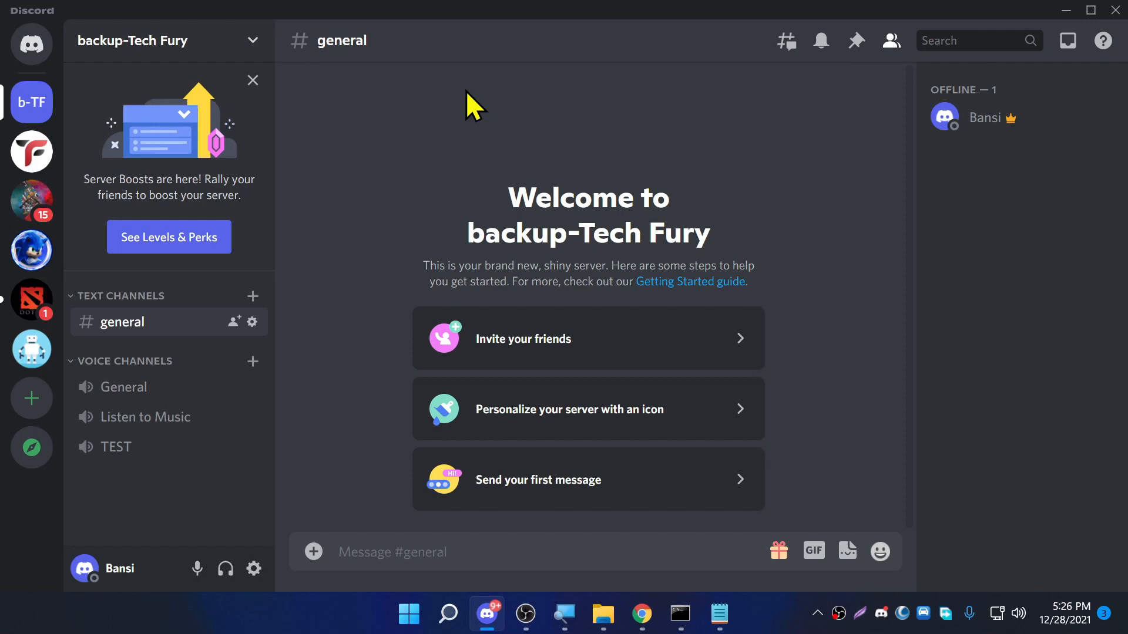
mouse_move(31, 151)
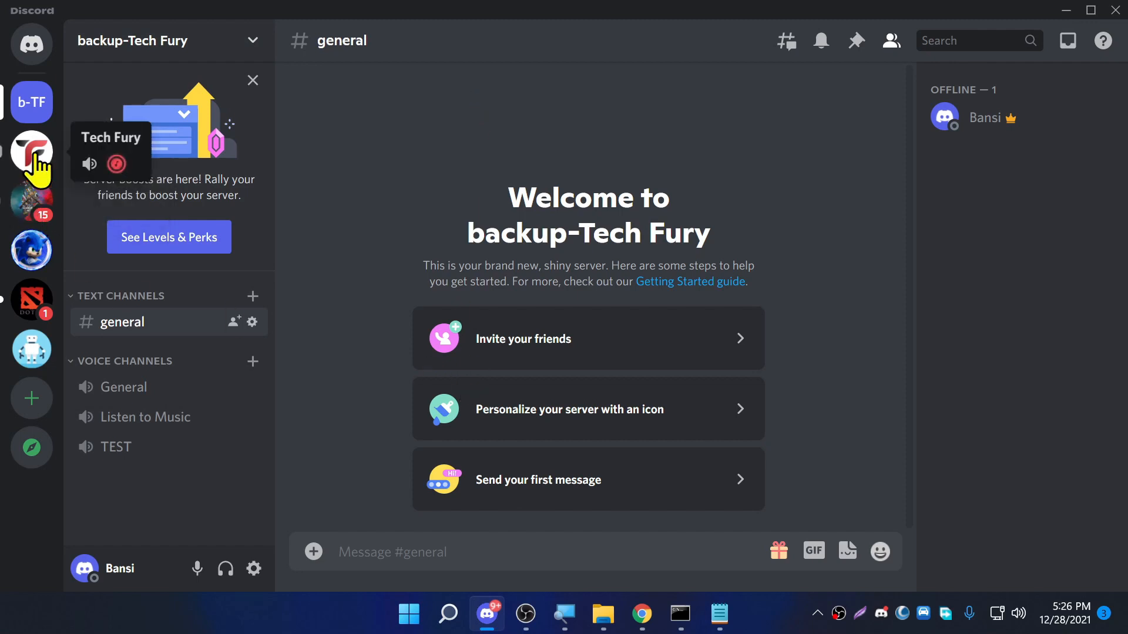
click(32, 152)
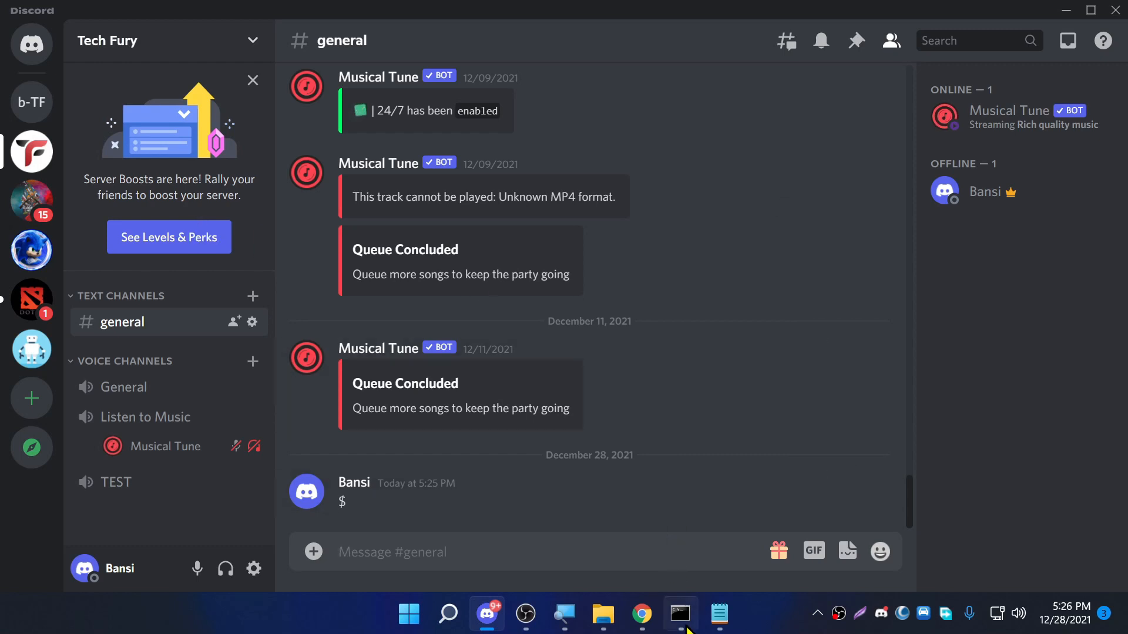
mouse_move(488, 277)
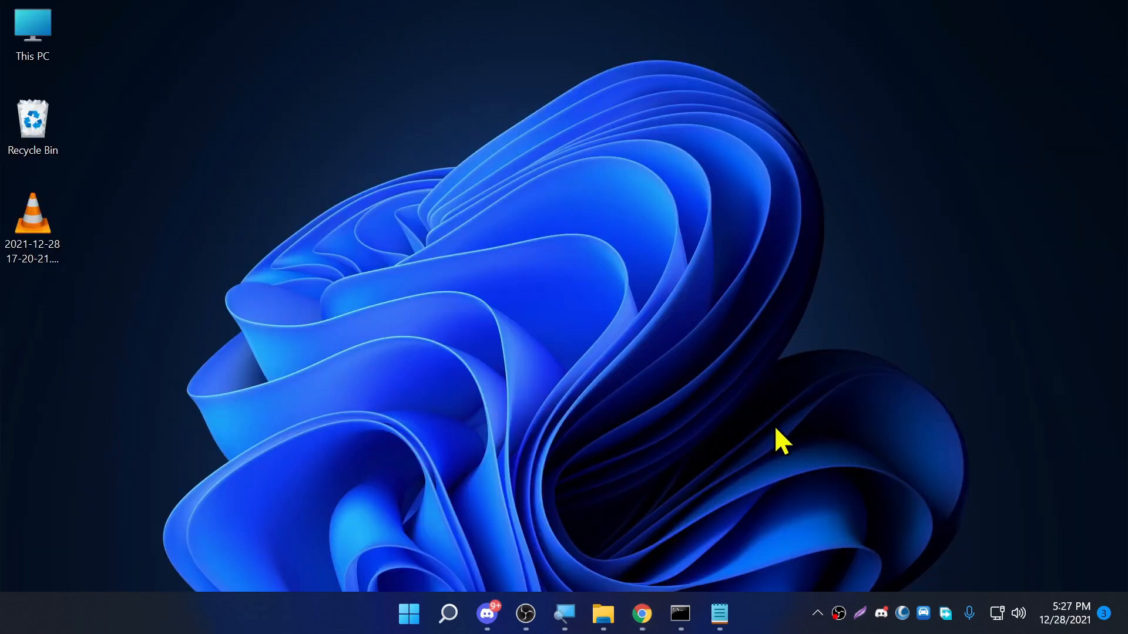
click(487, 614)
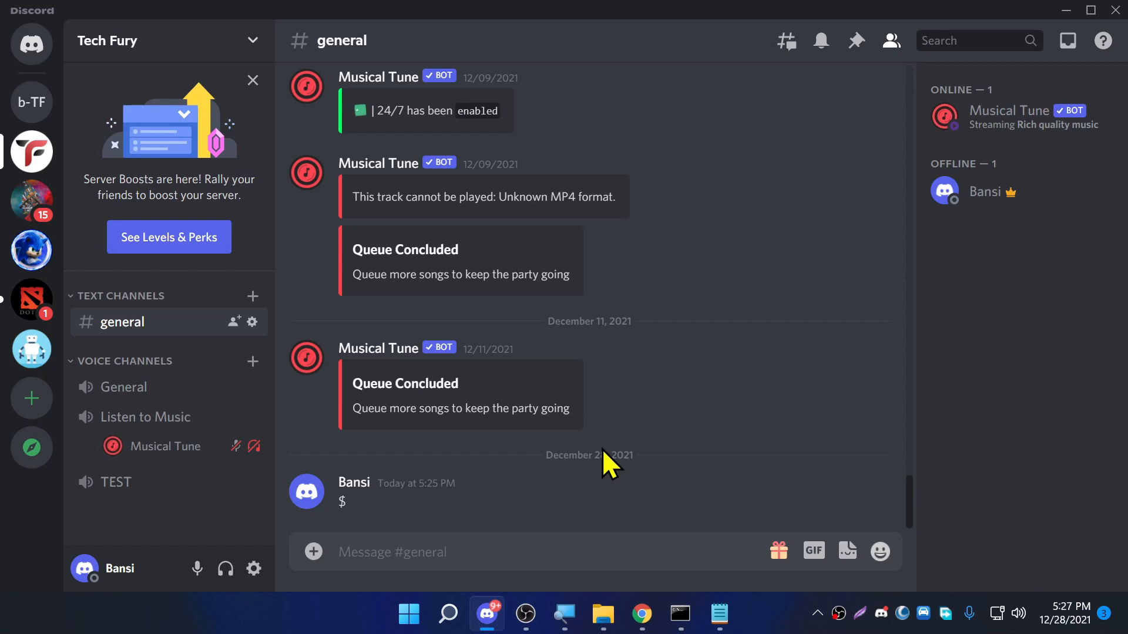
mouse_move(642, 511)
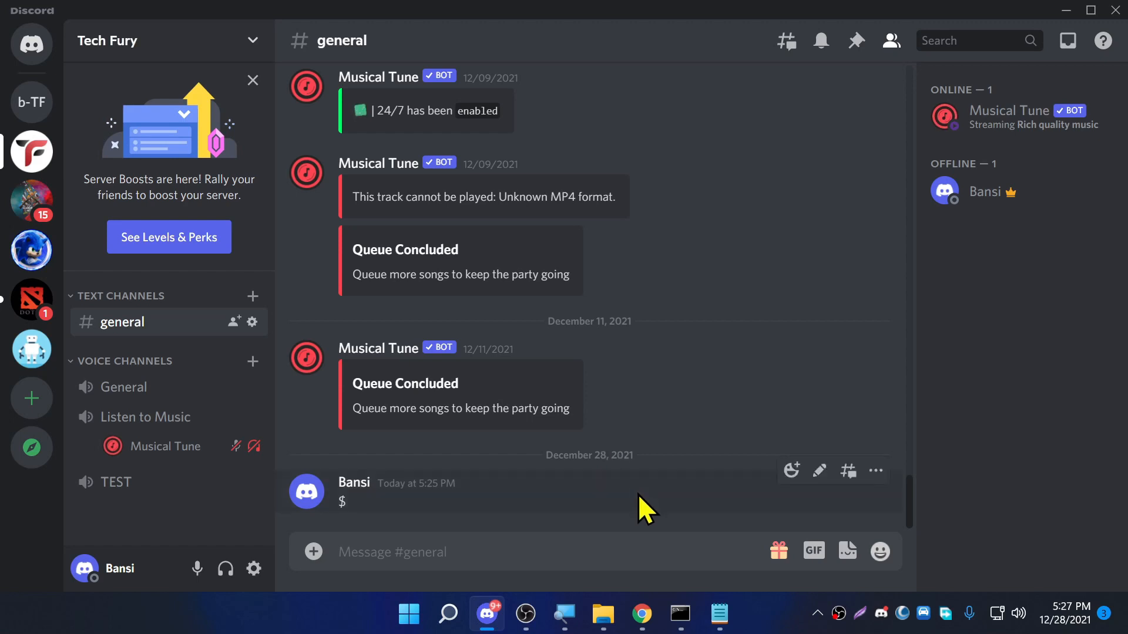